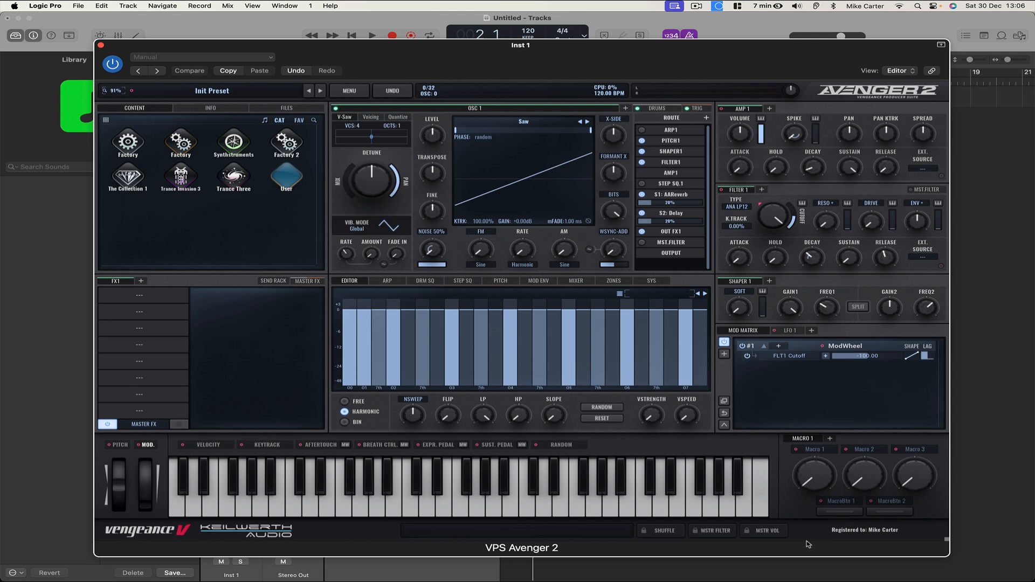
pyautogui.moveTo(532, 223)
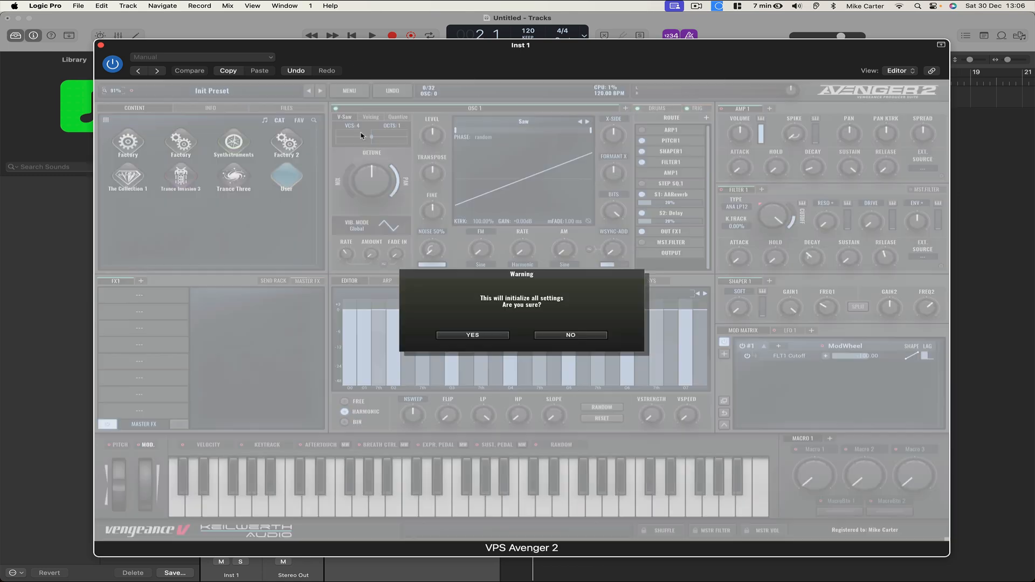
# - Confirm the Warning dialog with YES so the patch returns to the Init Preset defaults
pyautogui.click(472, 334)
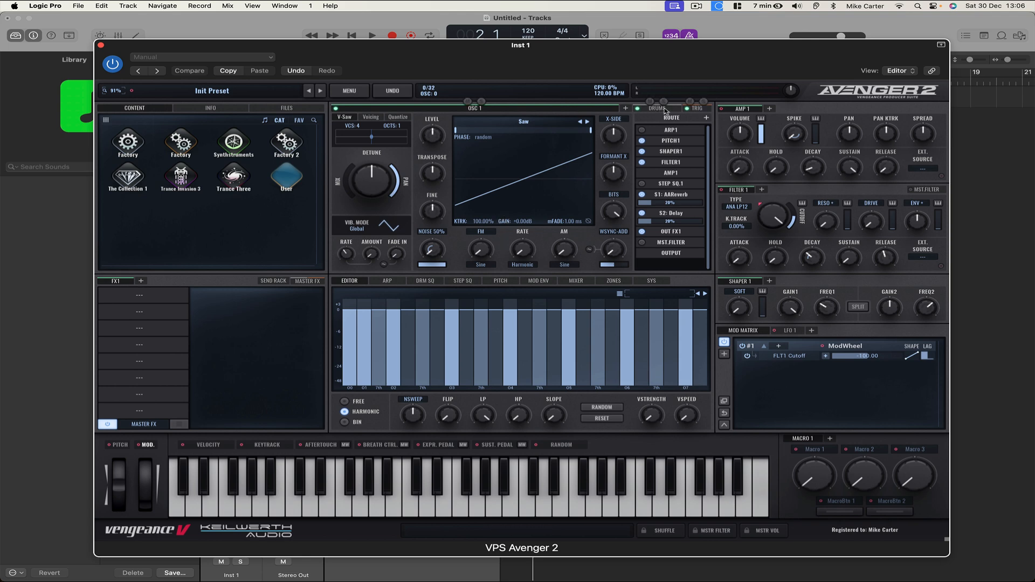
# - Load a drum kit into the OSC 1 slot with its step-sequenced drum pattern shown in DRM SQ
pyautogui.click(656, 108)
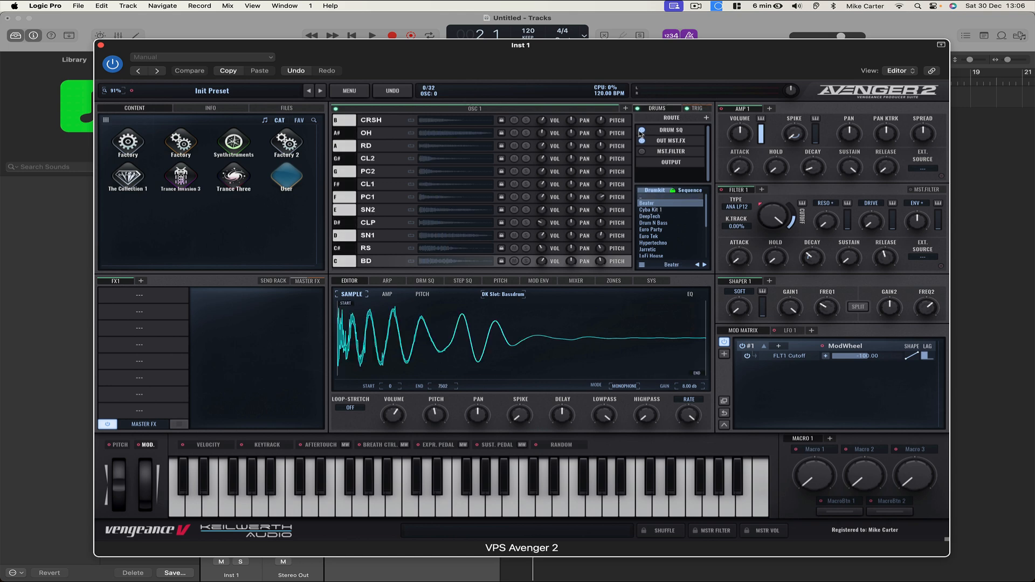
pyautogui.click(641, 141)
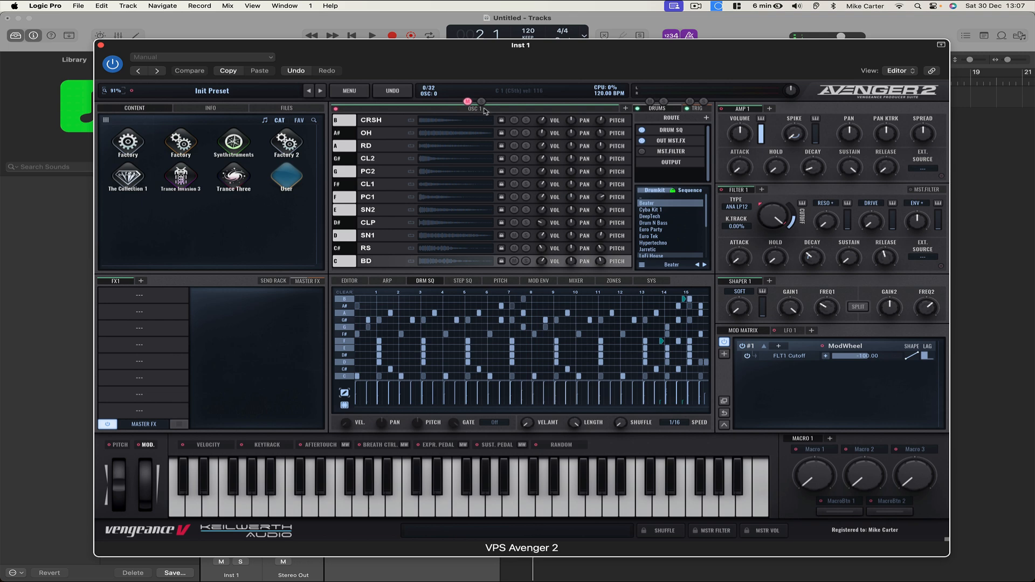
# - Add an oscillator layer named bass playing the Bass Guit 2 sample
pyautogui.click(476, 109)
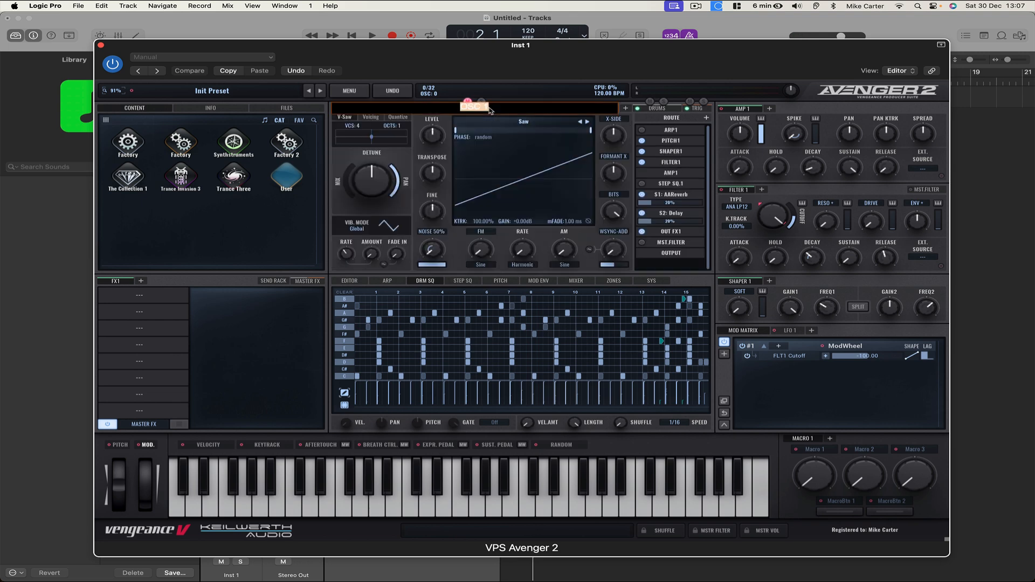
pyautogui.click(523, 122)
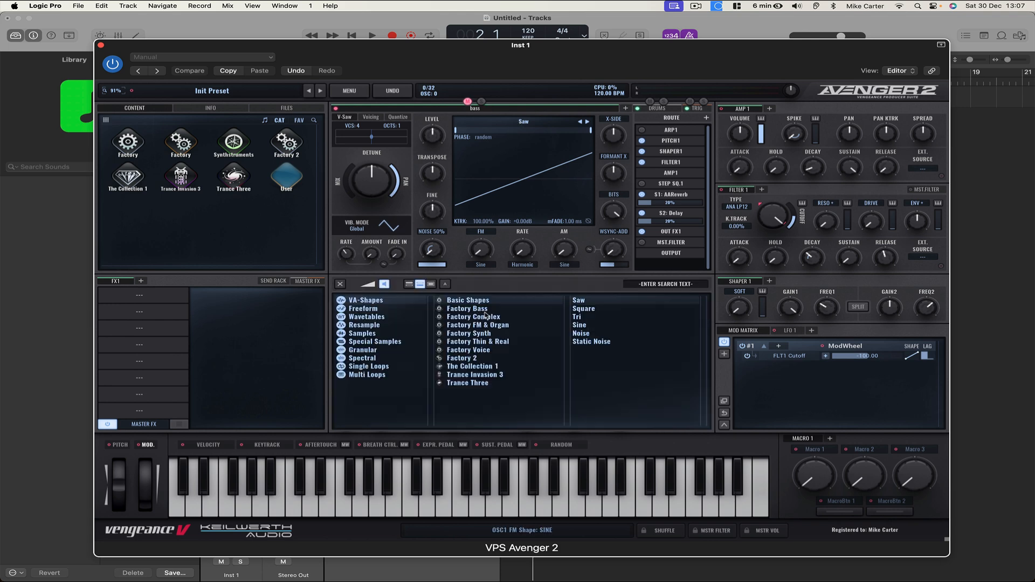
pyautogui.click(466, 308)
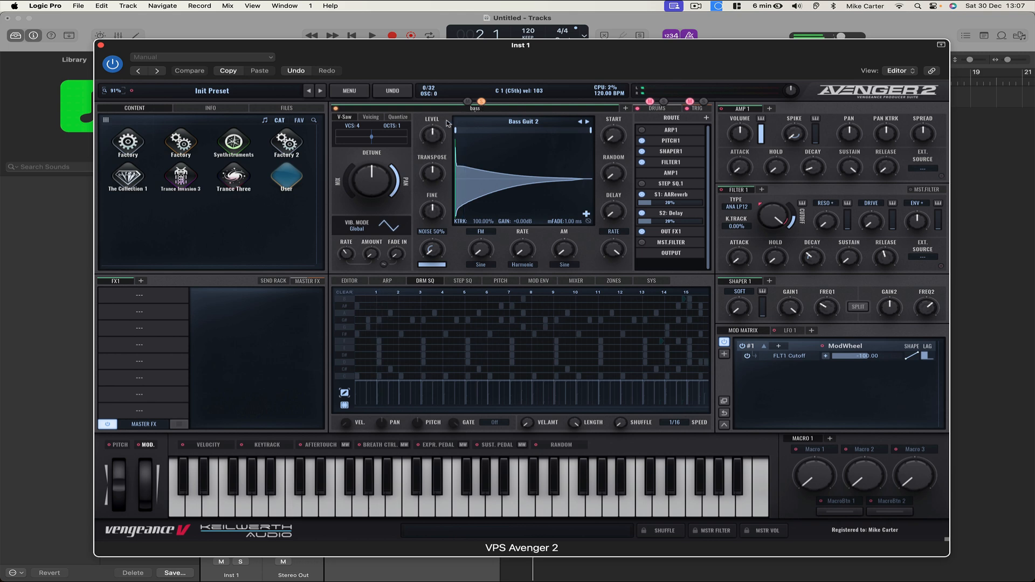
pyautogui.moveTo(431, 174)
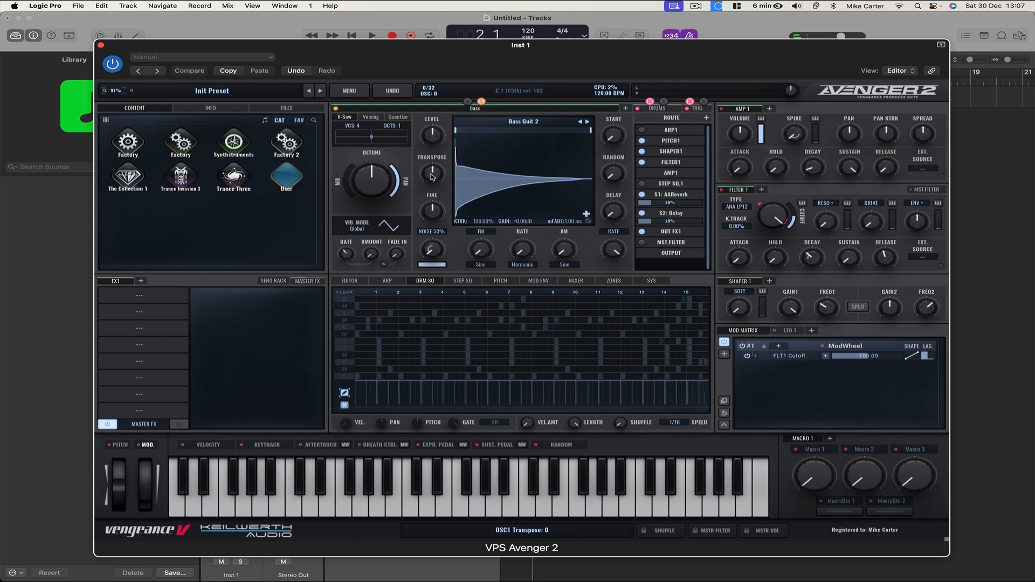
# - Enable ARP1 for the bass, set its FIXED NOTE to Chord Detection, and adjust the bass level
pyautogui.moveTo(431, 172); pyautogui.dragTo(432, 160)
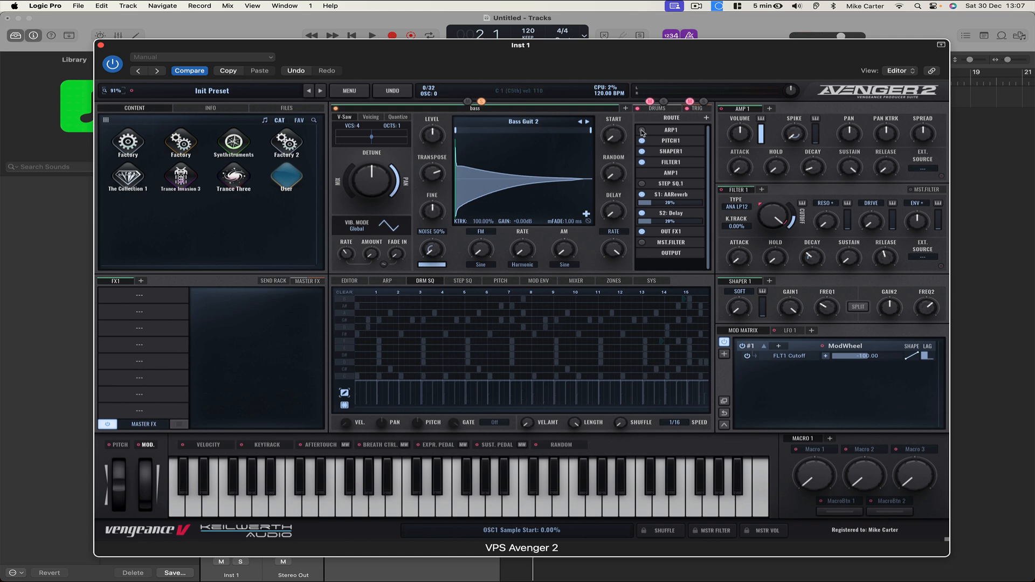
pyautogui.click(387, 280)
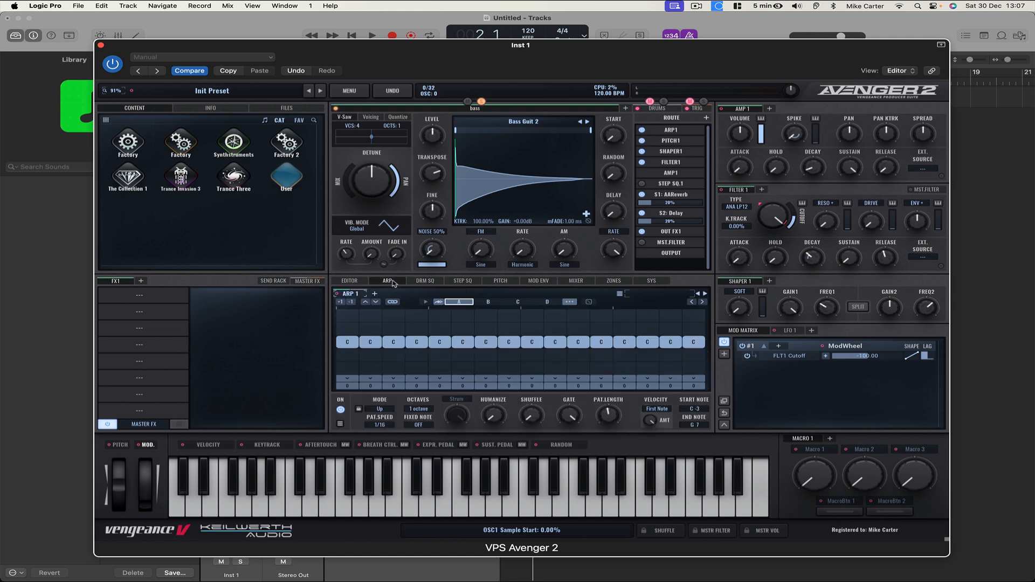
pyautogui.moveTo(433, 435)
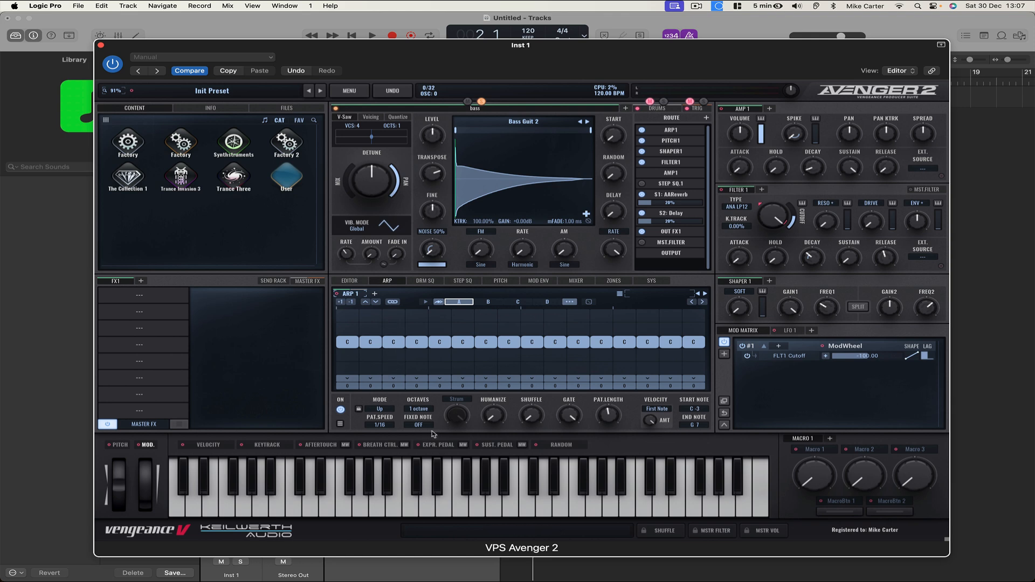
pyautogui.click(418, 424)
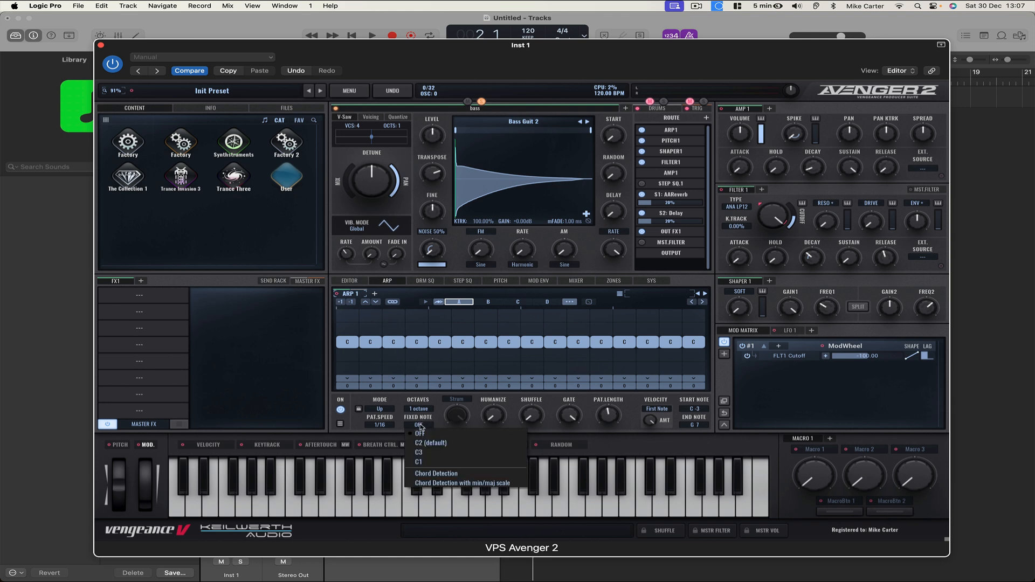
pyautogui.click(435, 475)
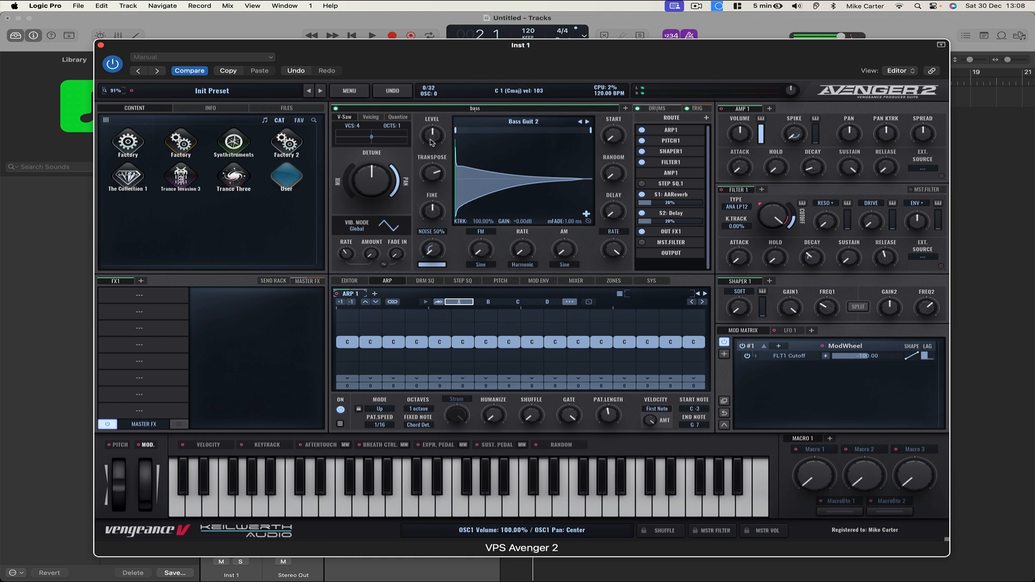
pyautogui.moveTo(432, 137); pyautogui.dragTo(431, 130)
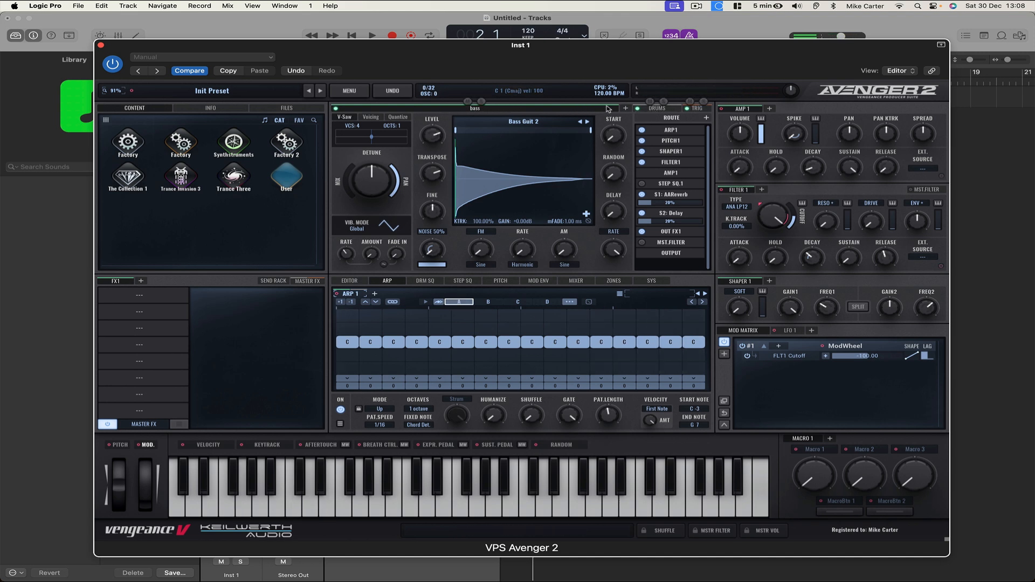
pyautogui.moveTo(628, 110)
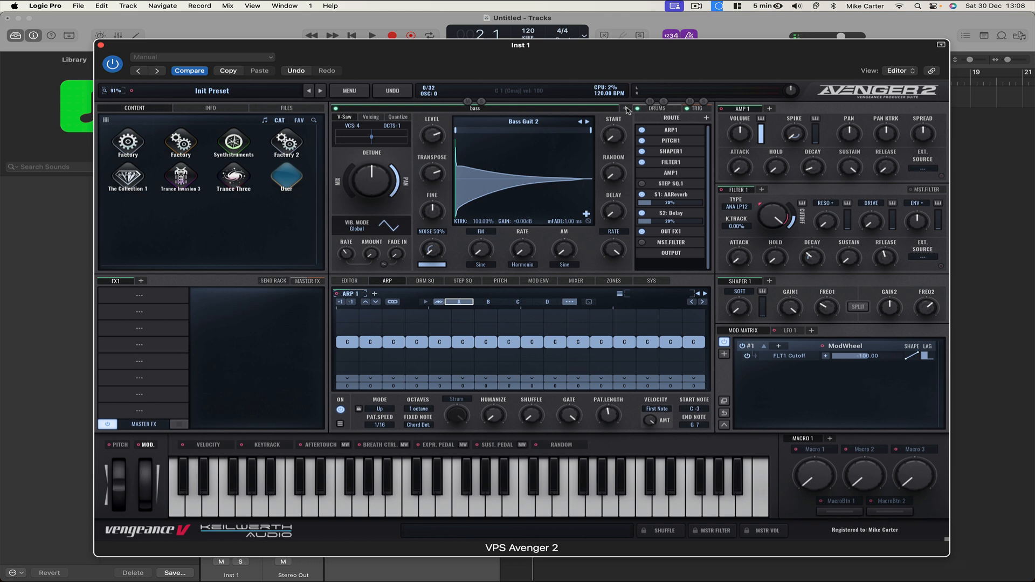
# - Add OSC 2 and load the Bell Key sample from Samples > Factory 2
pyautogui.click(546, 108)
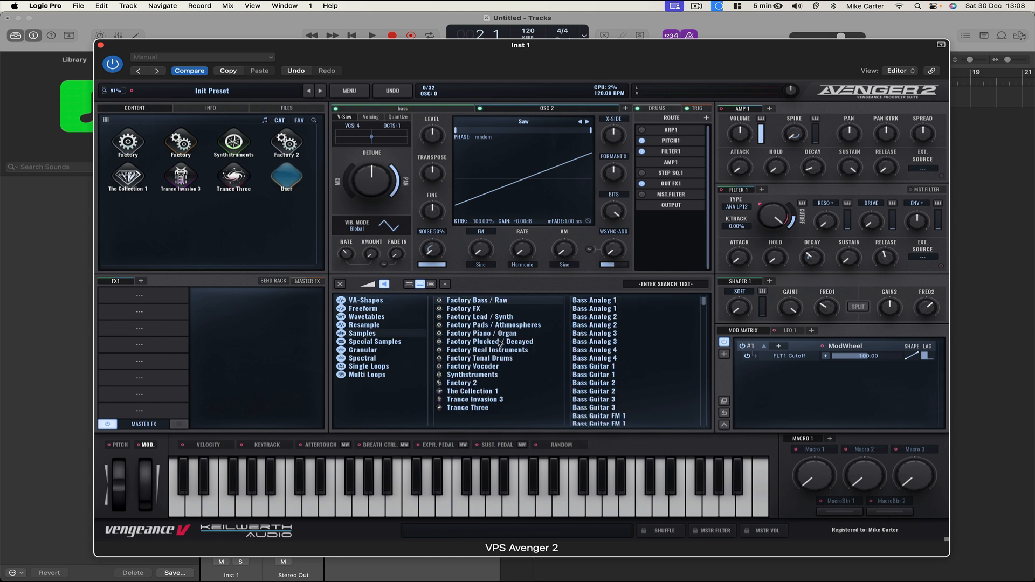
pyautogui.scroll(-3)
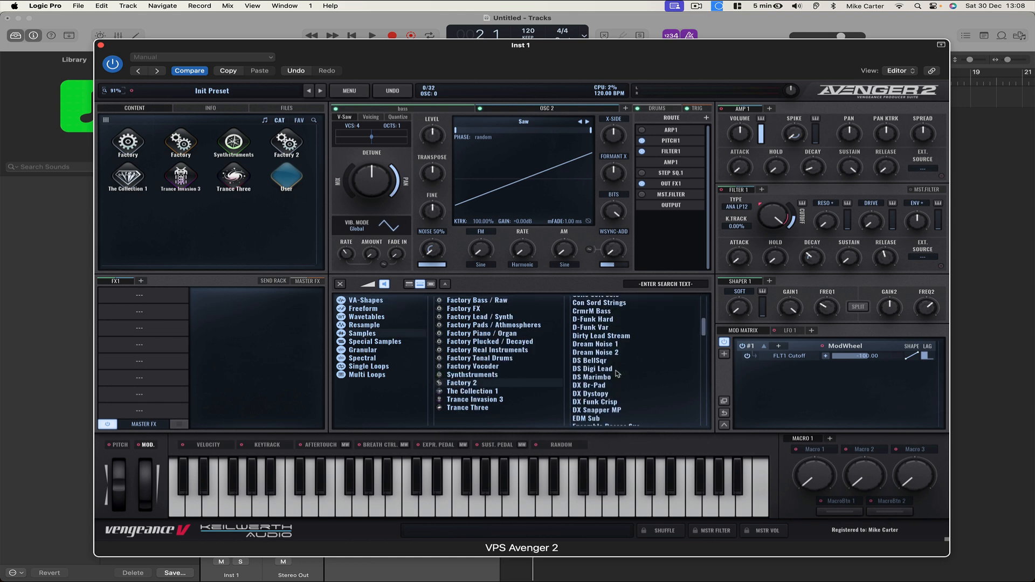
pyautogui.scroll(-3)
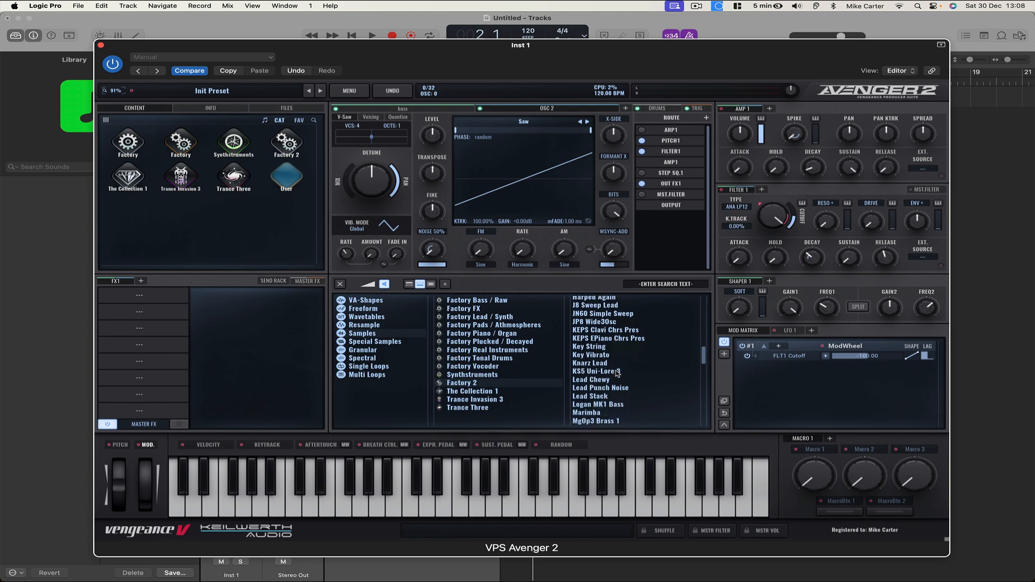
pyautogui.scroll(-3)
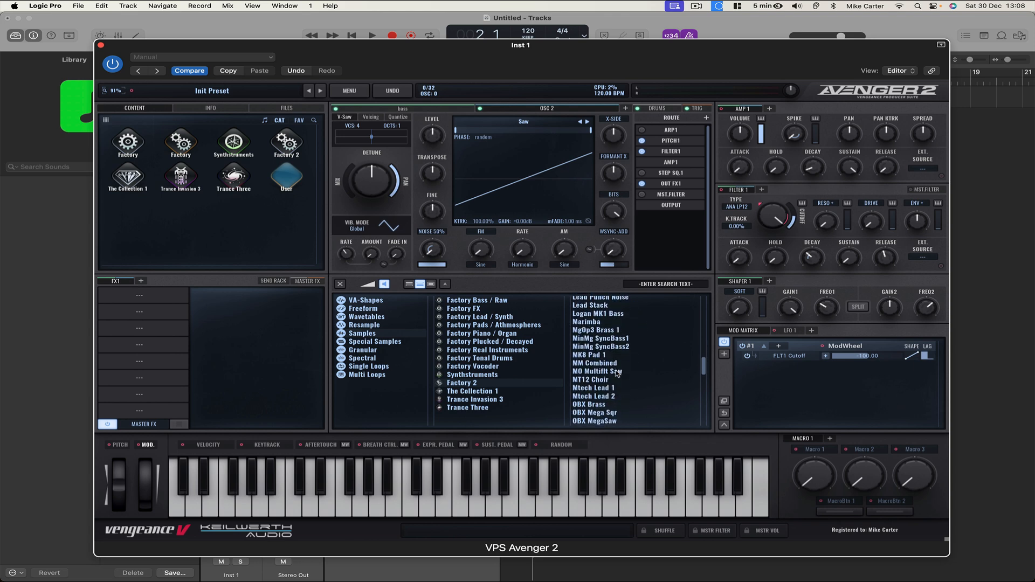
pyautogui.scroll(-3)
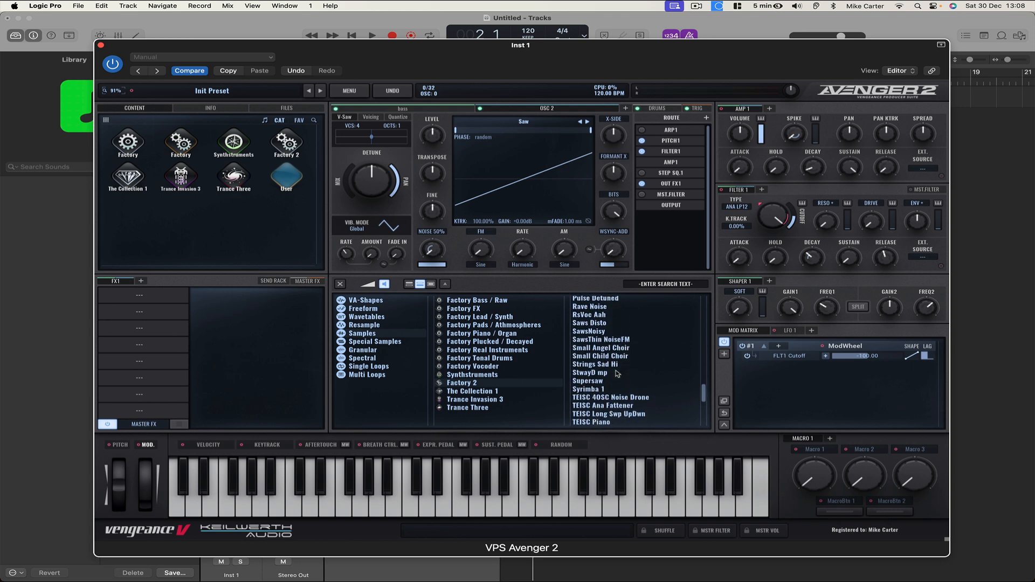
pyautogui.scroll(-3)
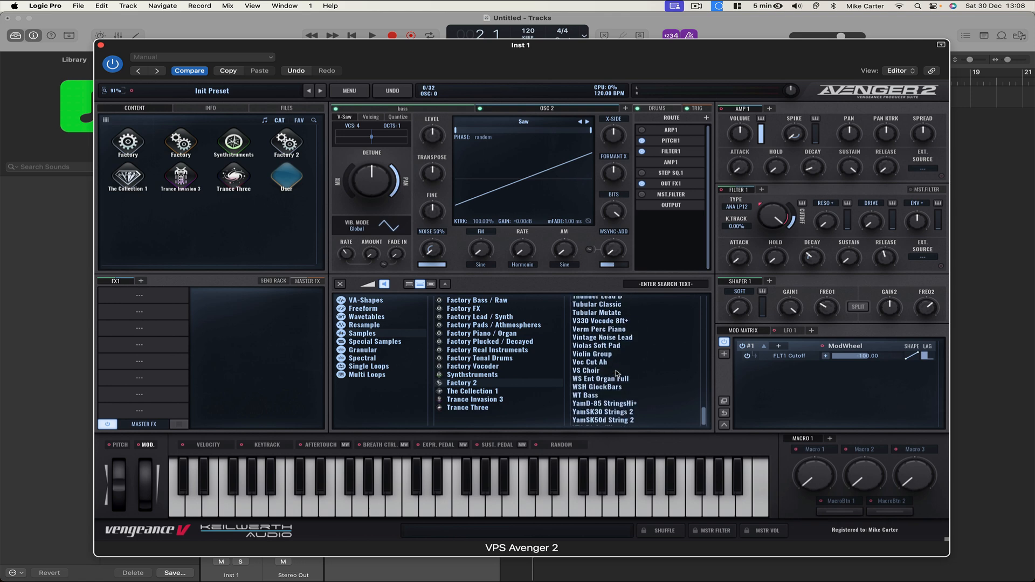
pyautogui.scroll(3)
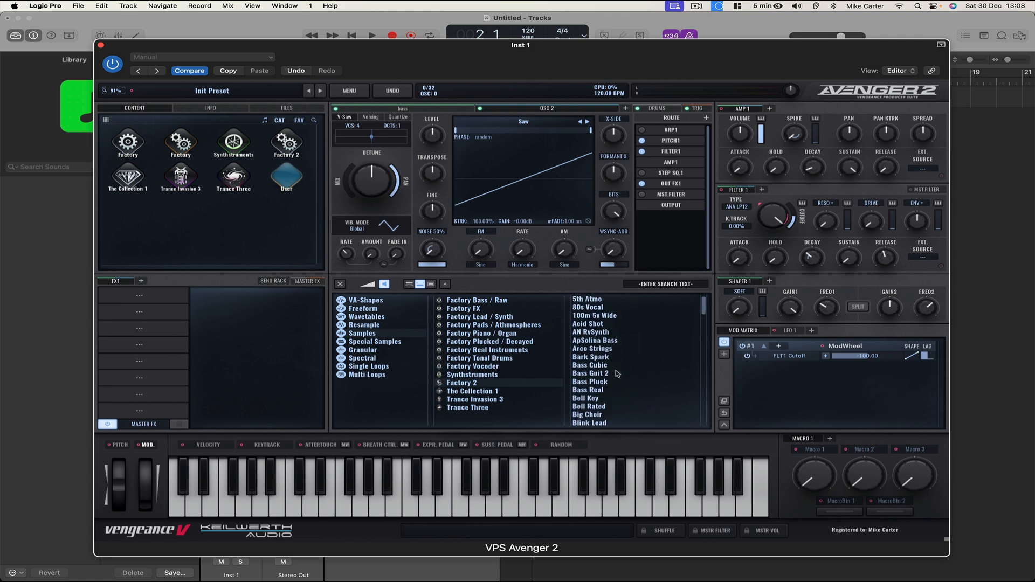
pyautogui.scroll(-3)
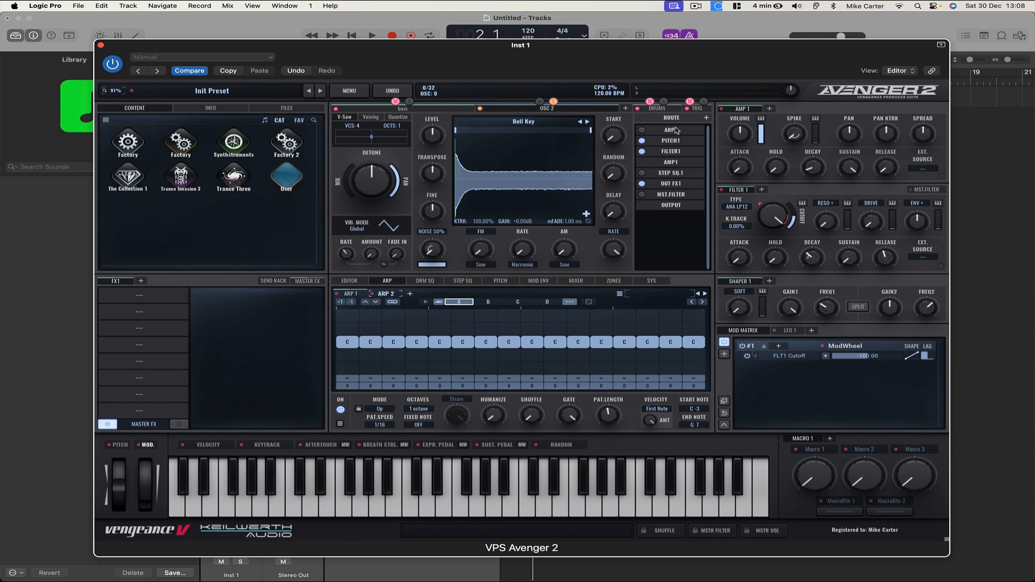
# - Switch the bell layer's route from ARP1 to a new ARP 2 set to Poly mode
pyautogui.click(670, 129)
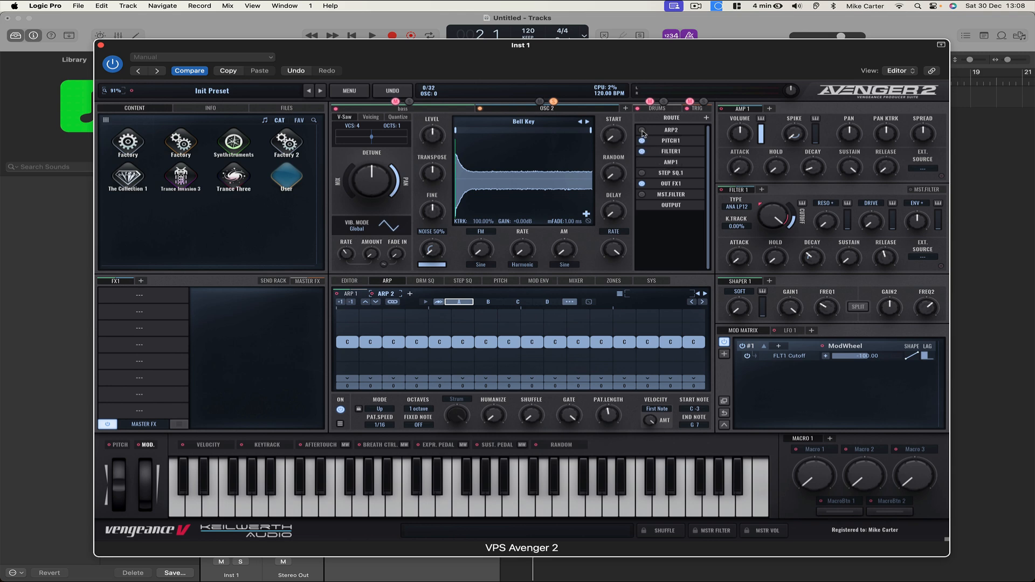
pyautogui.click(642, 129)
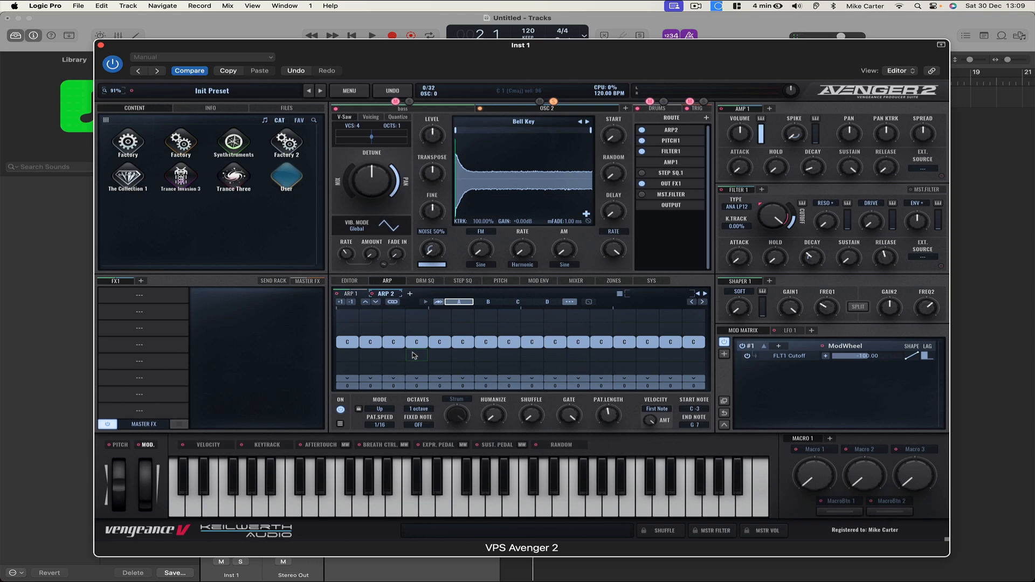
pyautogui.click(379, 408)
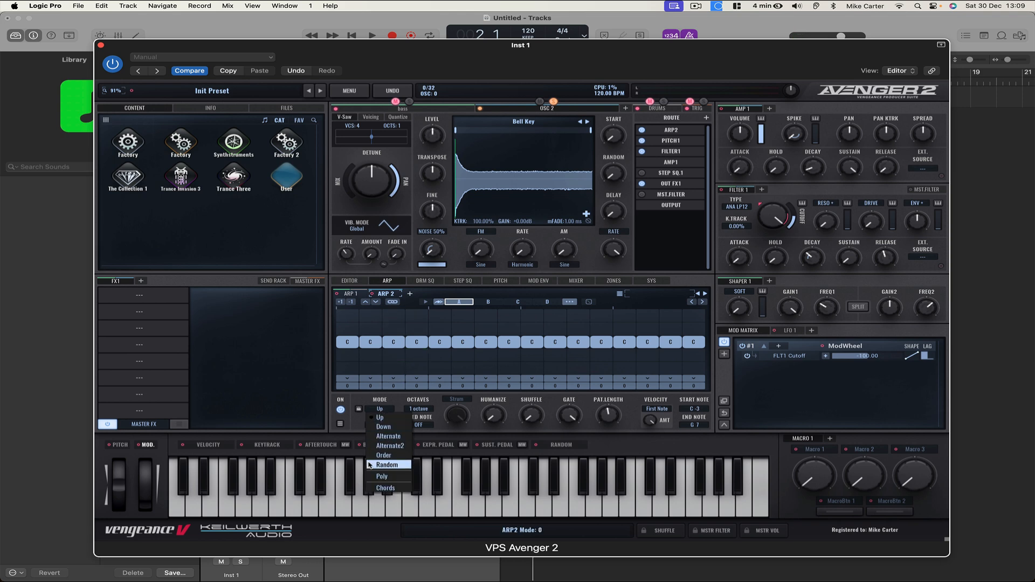
pyautogui.click(382, 475)
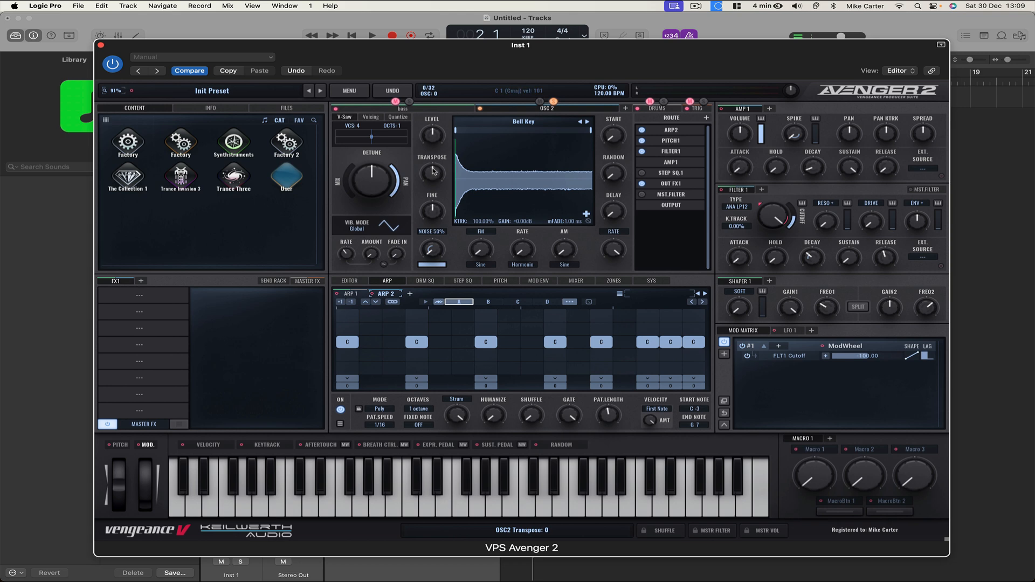
# - Adjust the OSC 2 TRANSPOSE knob to retune the bell, which is renamed bell
pyautogui.moveTo(432, 173); pyautogui.dragTo(432, 159)
pyautogui.write('bell')
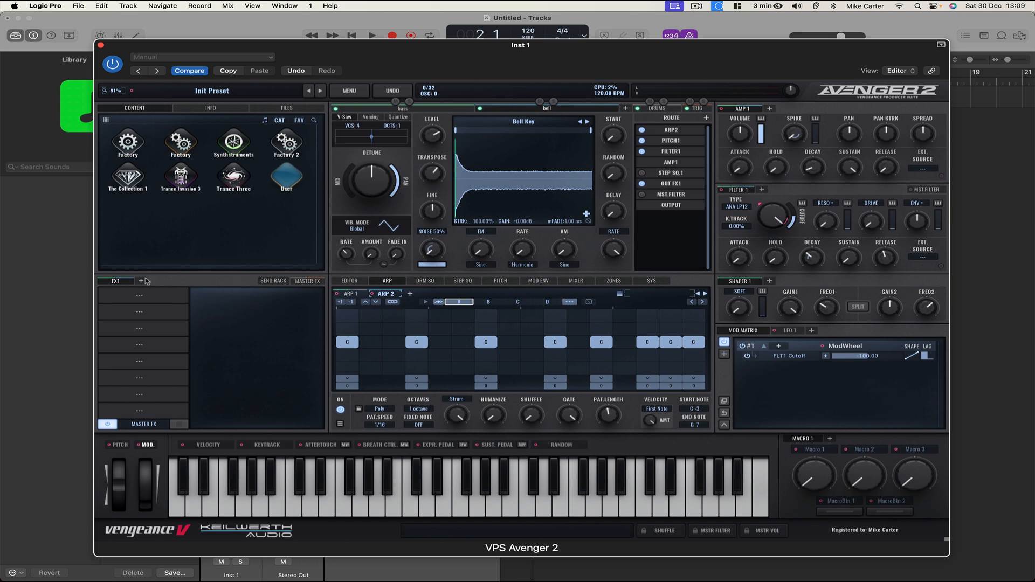
pyautogui.moveTo(127, 285)
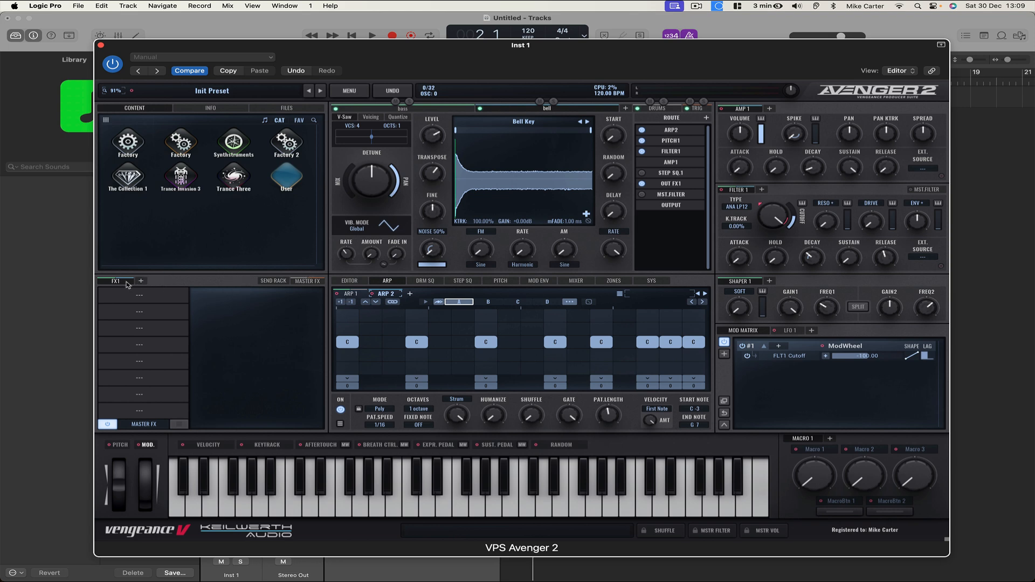
# - Create an FX2 rack holding a Qantum FX module and route the bell layer to OUT FX2
pyautogui.click(140, 281)
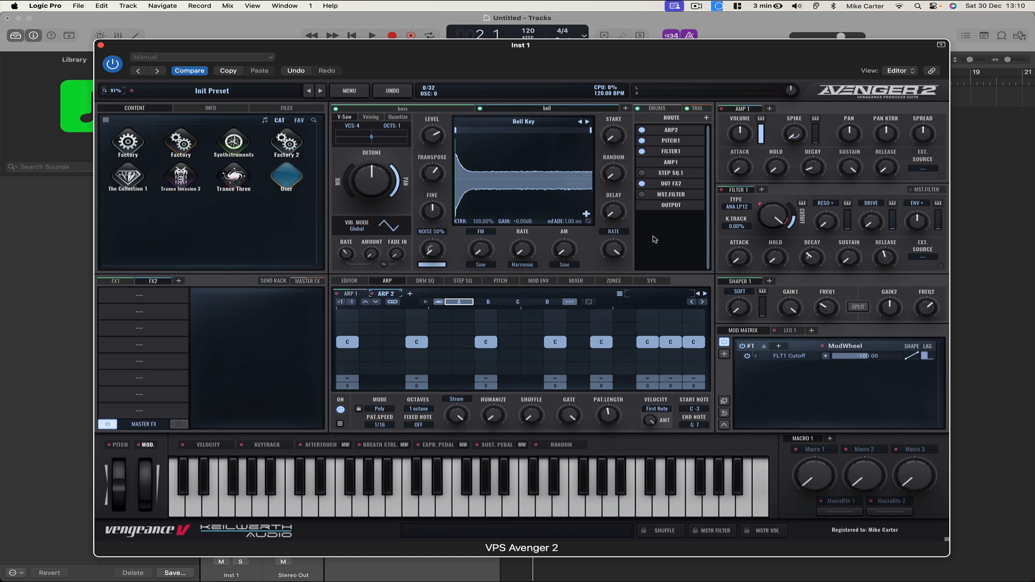
pyautogui.click(140, 295)
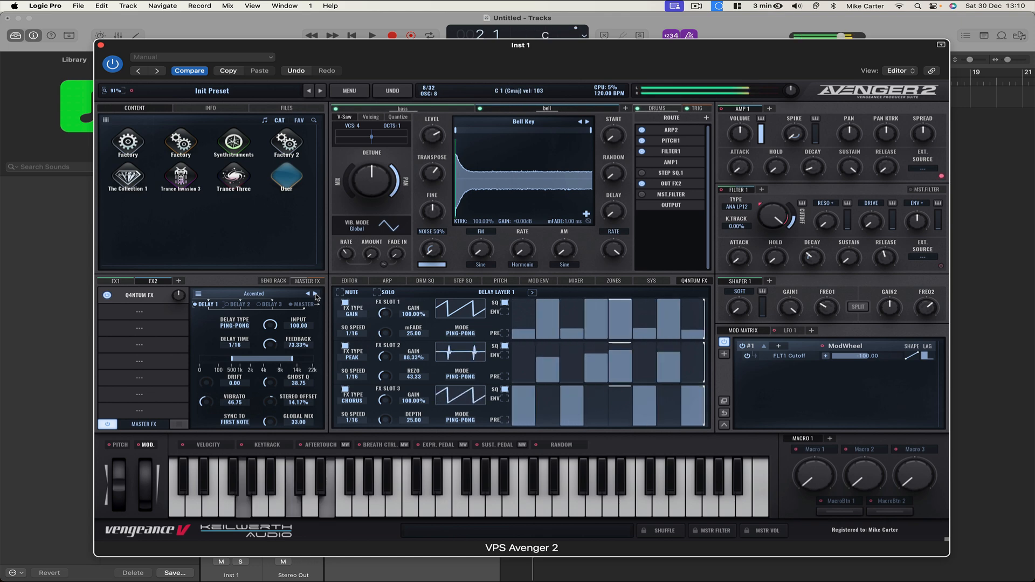
# - Audition several Qantum FX presets, then load Distortion & LoFi > Two Crusher for the bell
pyautogui.click(313, 294)
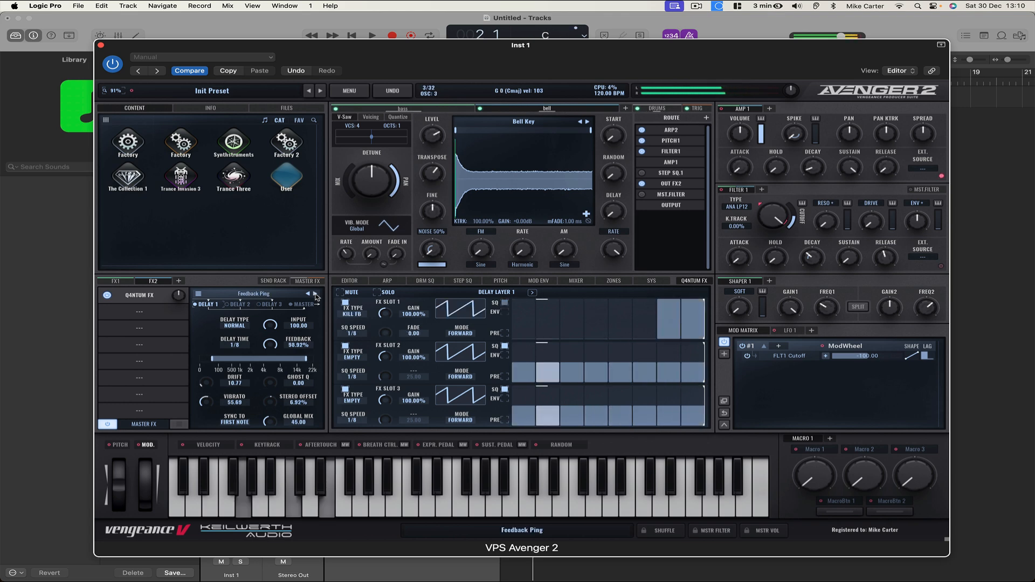
pyautogui.click(314, 295)
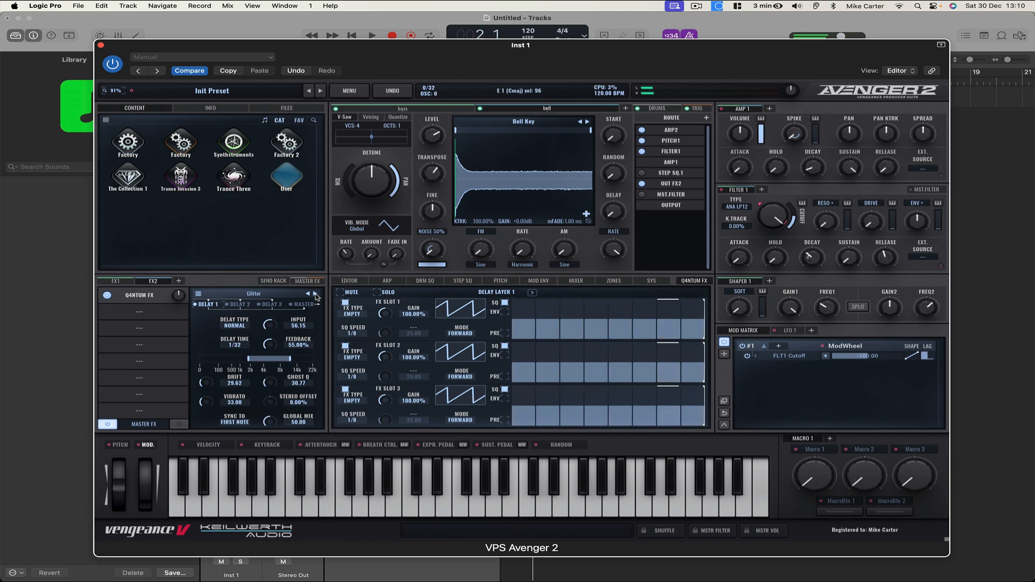
pyautogui.click(314, 294)
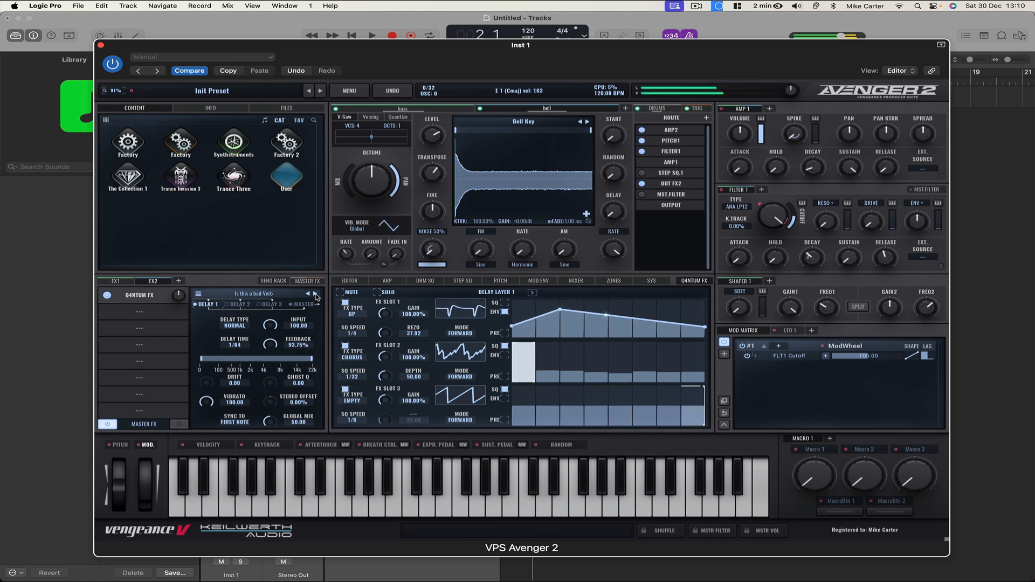
pyautogui.click(312, 293)
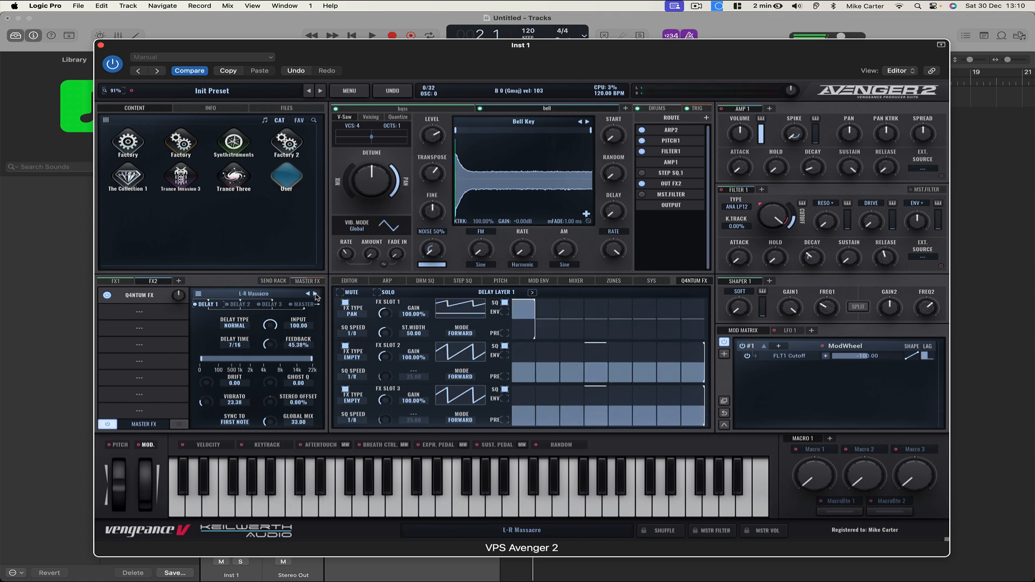
pyautogui.click(299, 294)
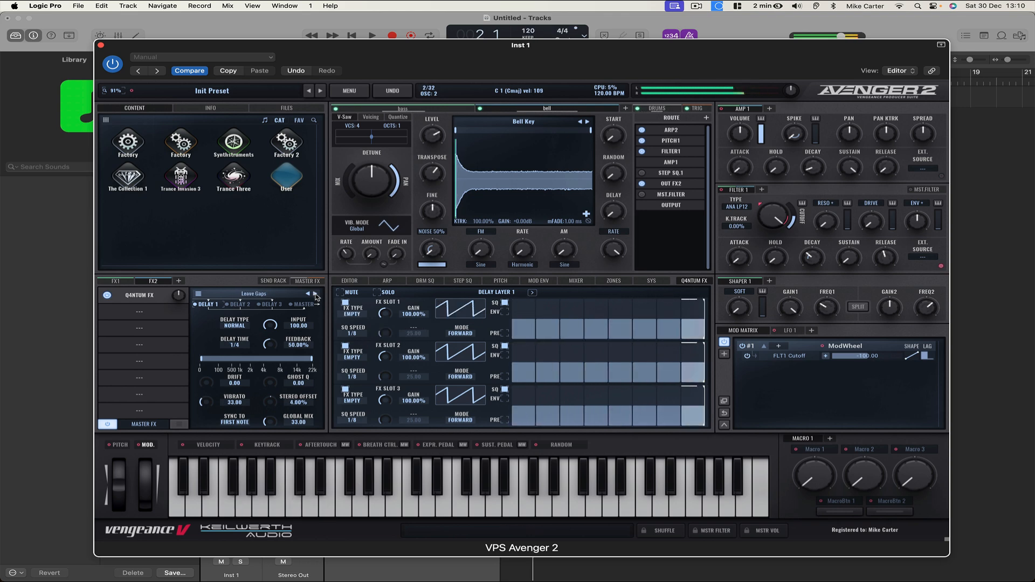
pyautogui.click(314, 294)
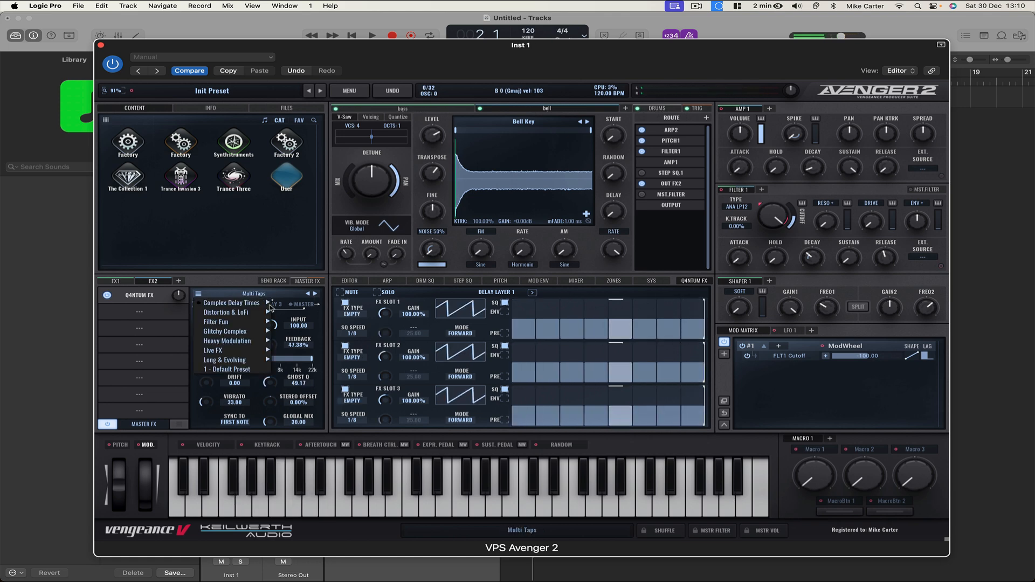
pyautogui.click(225, 369)
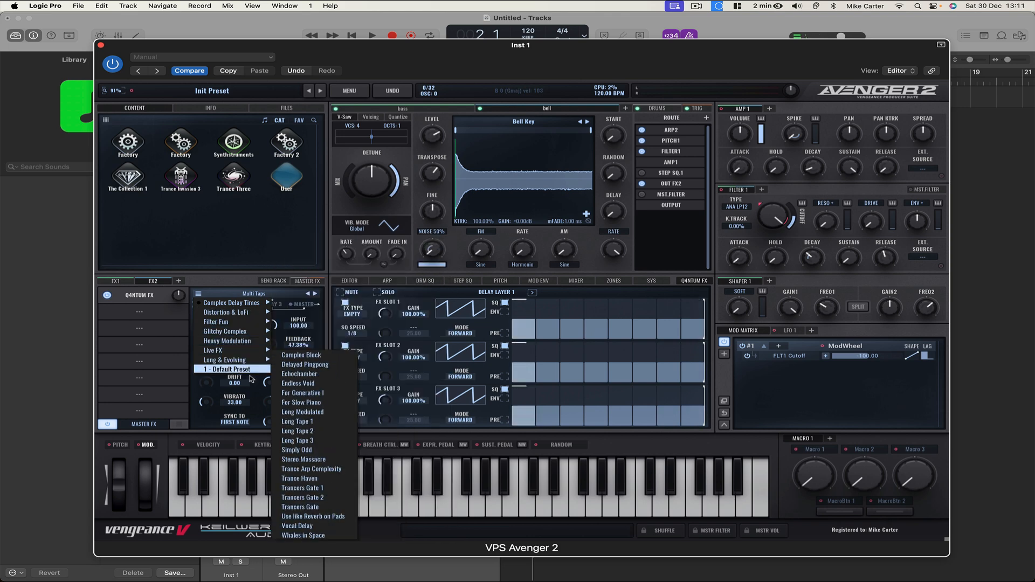
pyautogui.moveTo(228, 311)
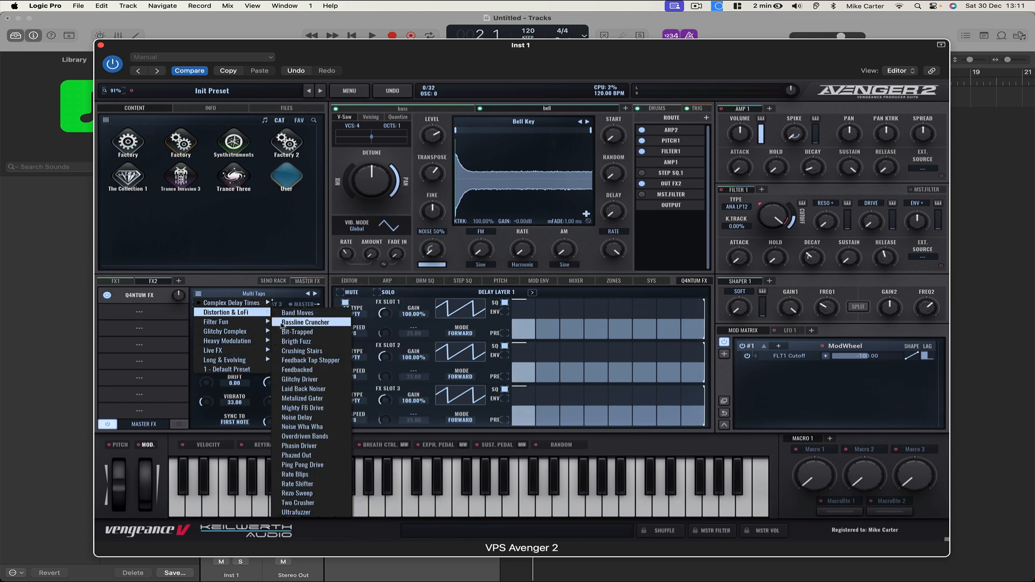
pyautogui.moveTo(297, 416)
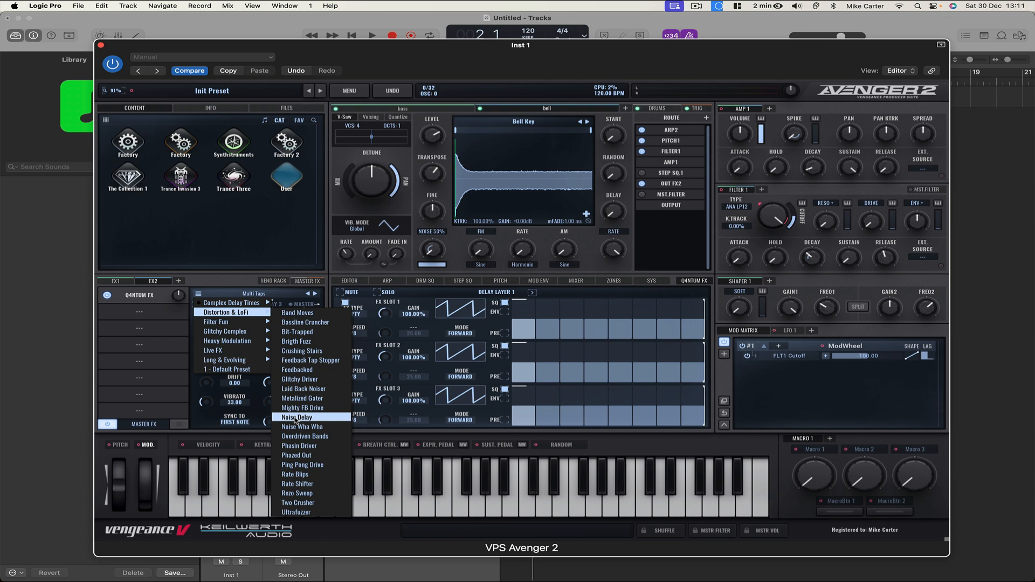
pyautogui.click(298, 503)
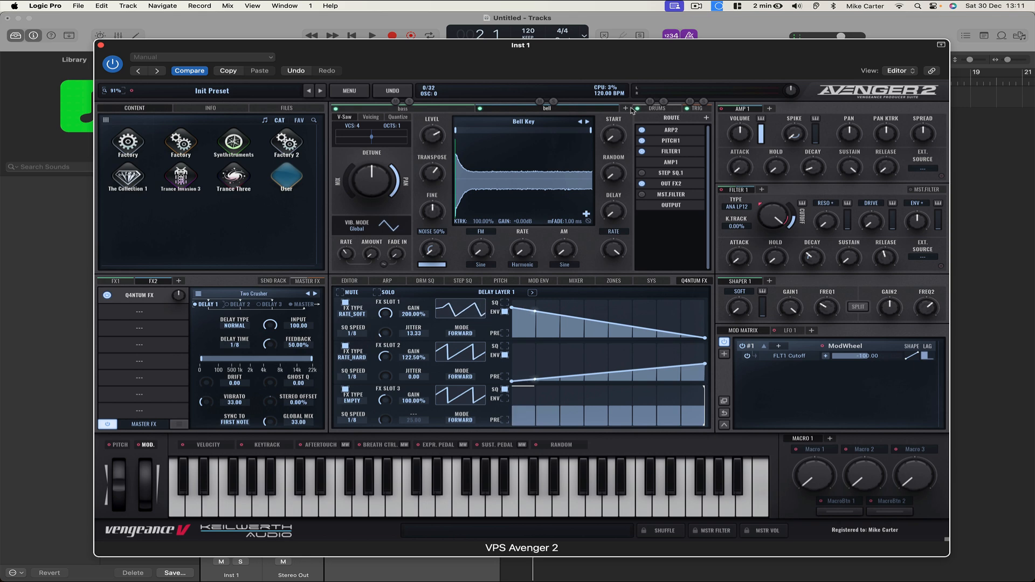
# - Add a pad layer whose oscillator plays YamSK30 Strings 2 from Factory 2
pyautogui.click(570, 109)
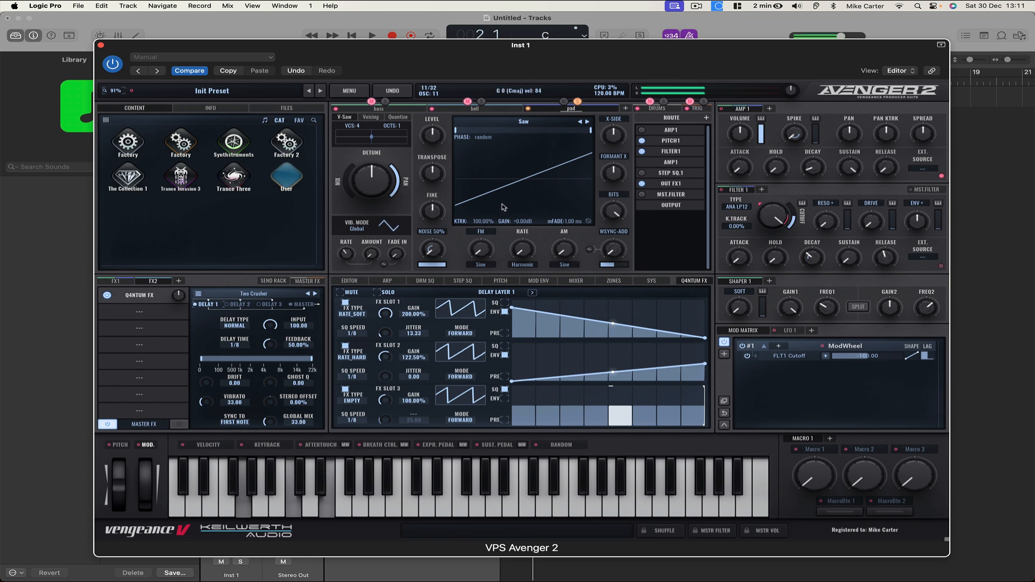
pyautogui.click(524, 121)
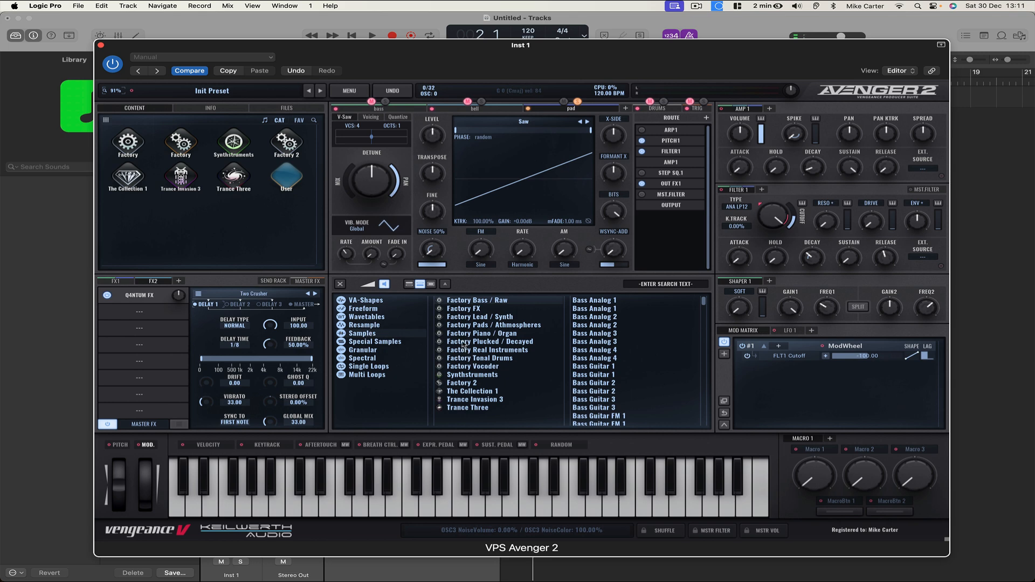
pyautogui.scroll(-3)
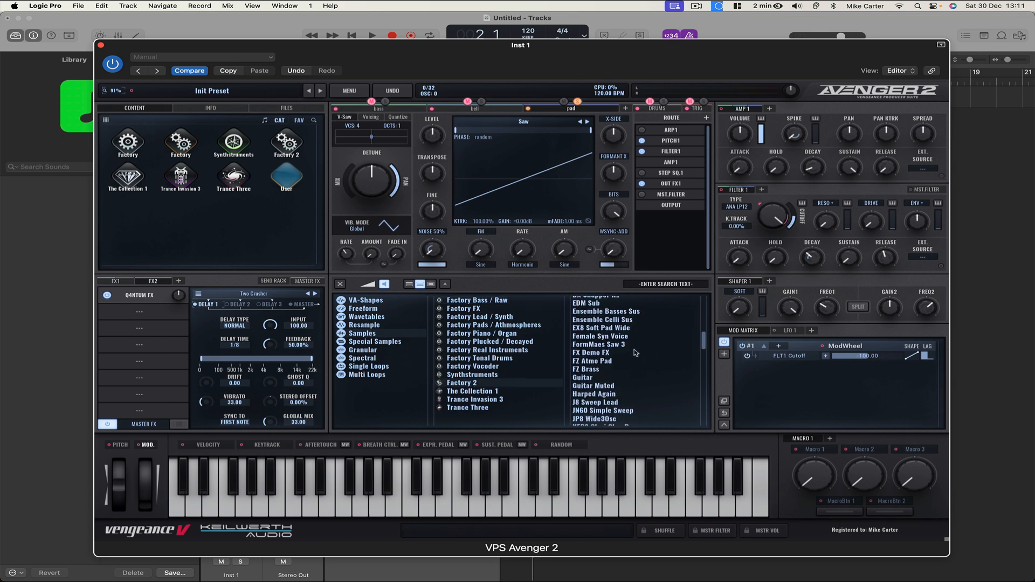
pyautogui.scroll(-3)
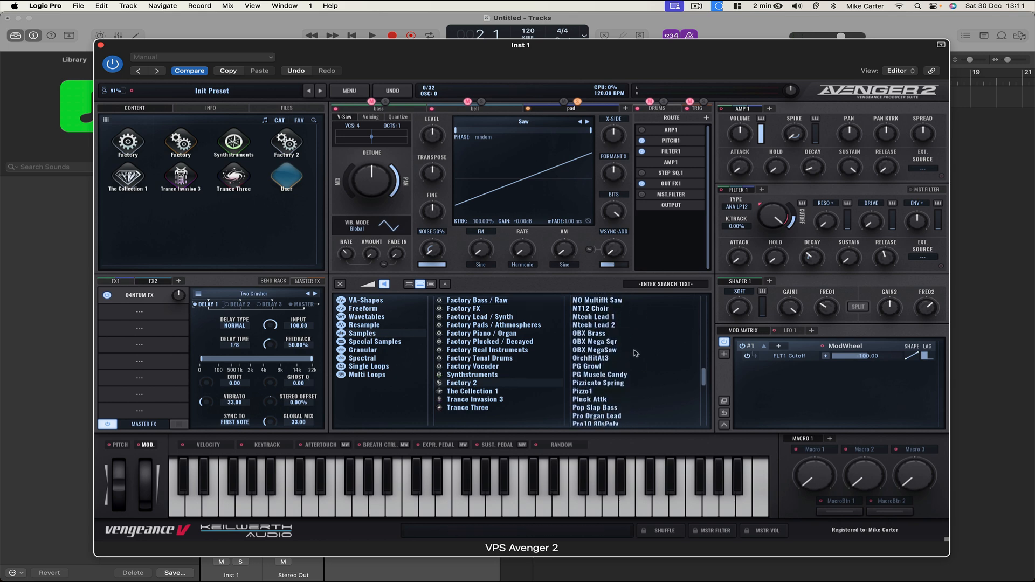
pyautogui.scroll(-3)
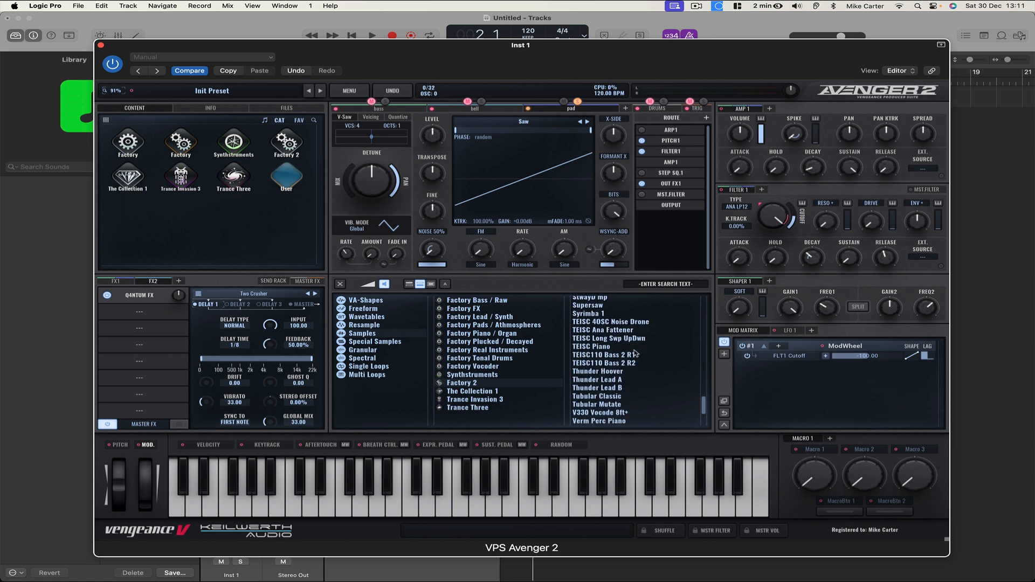
pyautogui.scroll(-3)
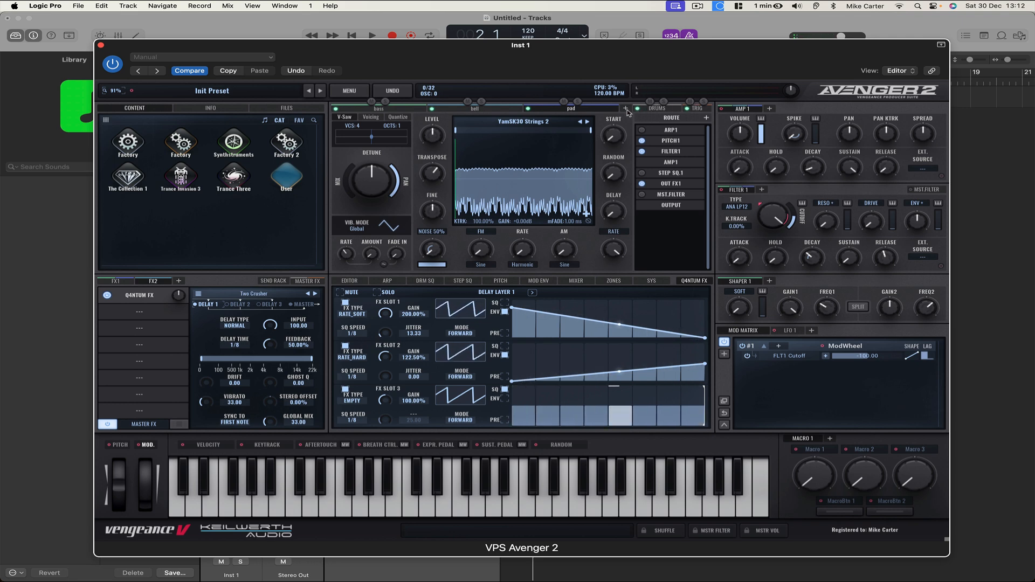
# - Add a new Lead layer and bring up the Factory 2 waveform browser for its oscillator
pyautogui.click(580, 108)
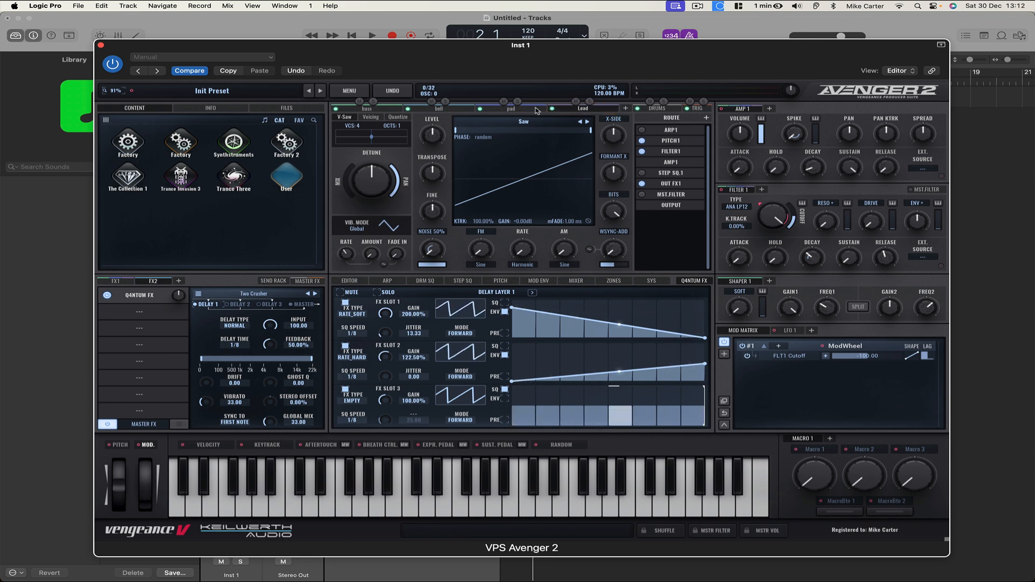
pyautogui.click(524, 121)
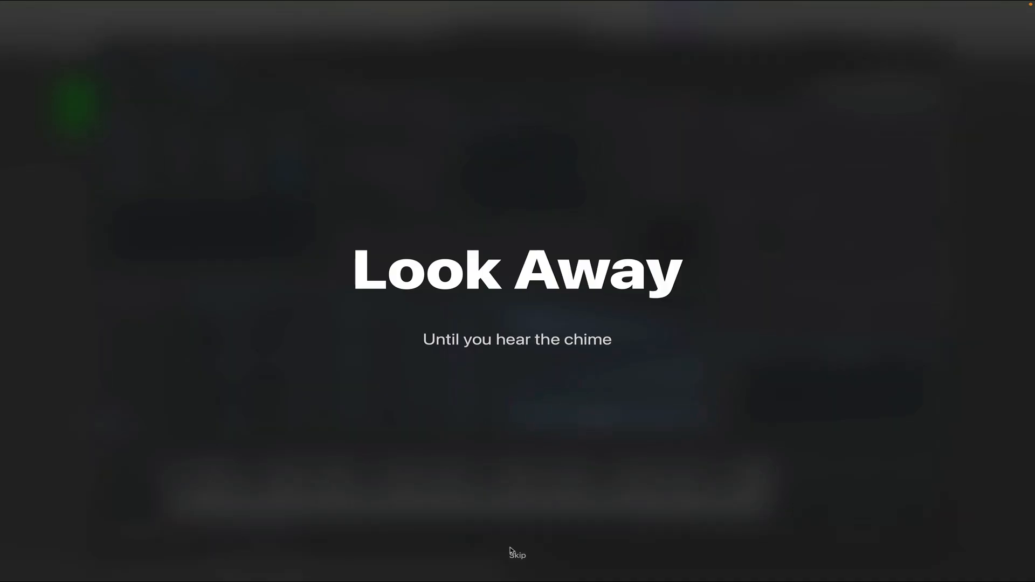
pyautogui.click(518, 556)
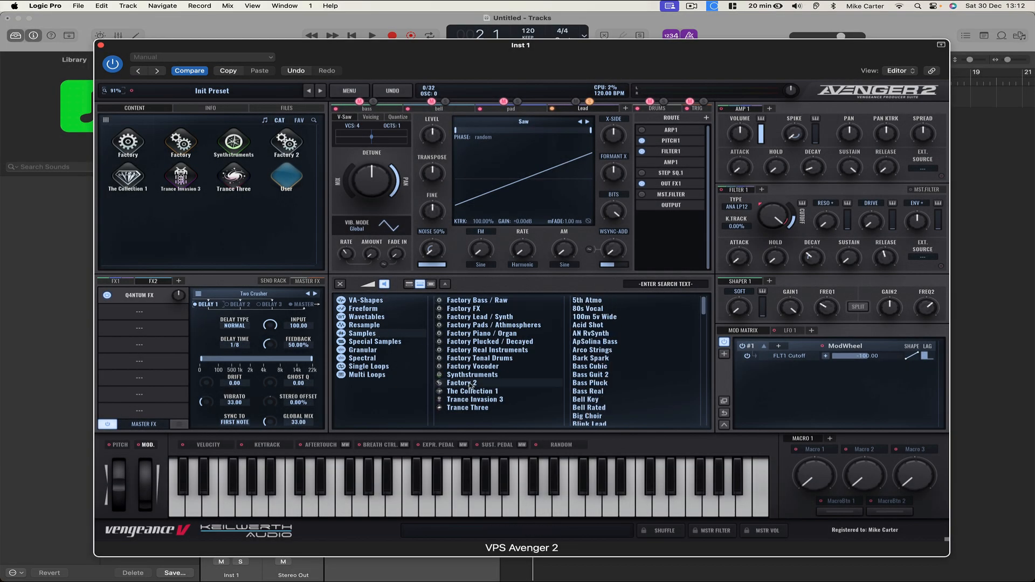
# - Try the SawsNoisy waveform on the lead while auditioning playback with preview on
pyautogui.scroll(-3)
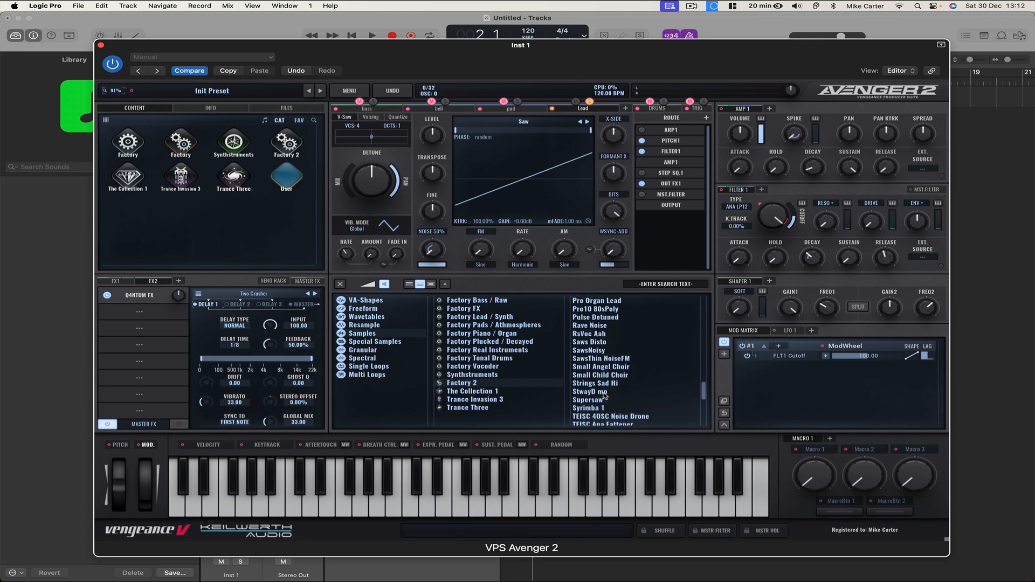
pyautogui.scroll(-3)
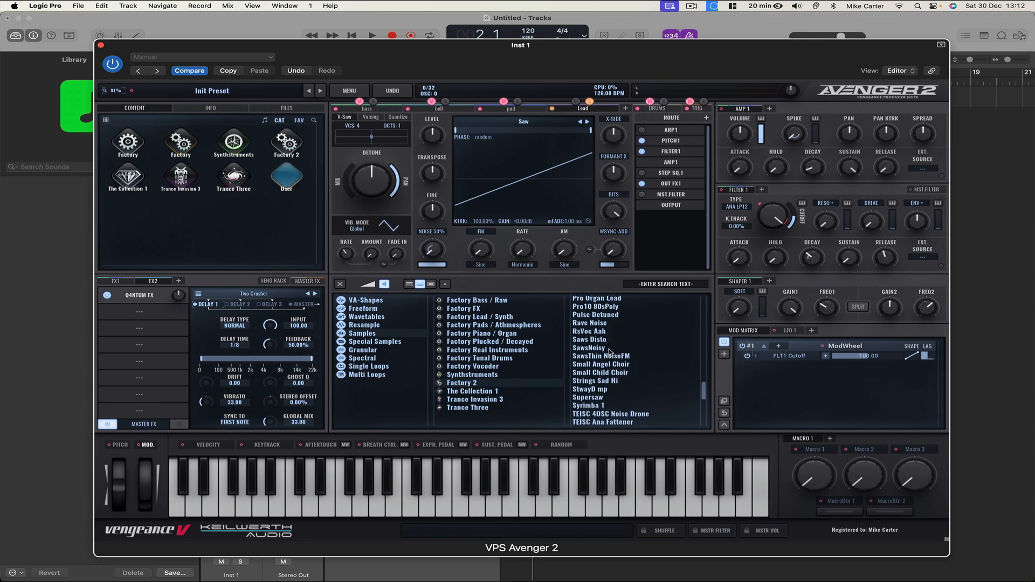
pyautogui.click(589, 348)
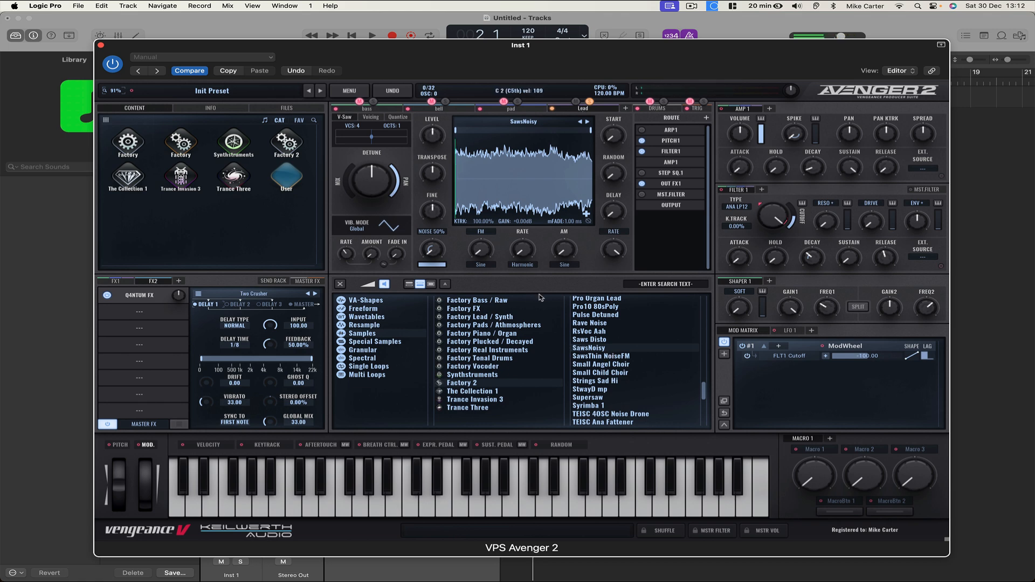
pyautogui.click(372, 35)
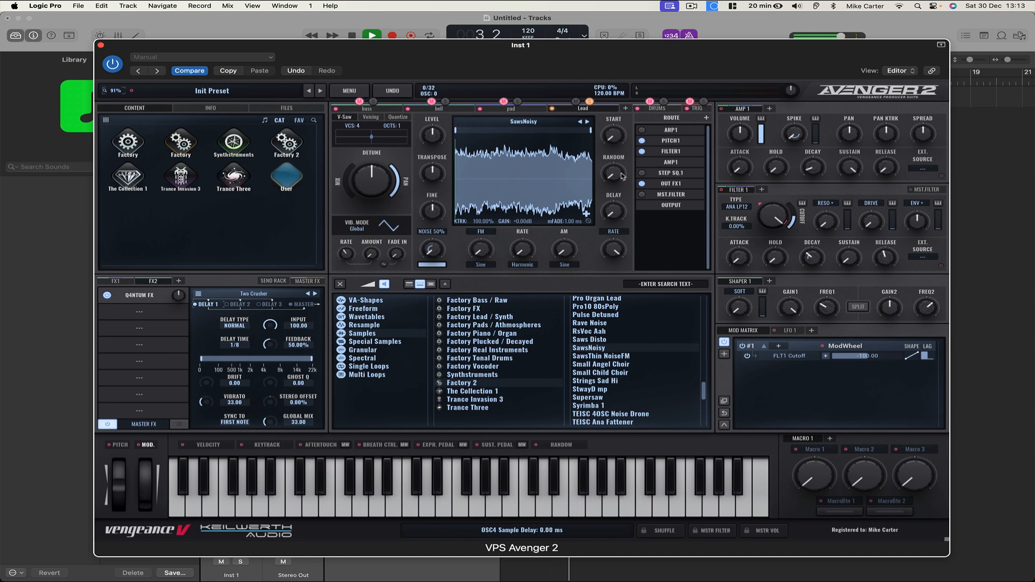
pyautogui.click(375, 284)
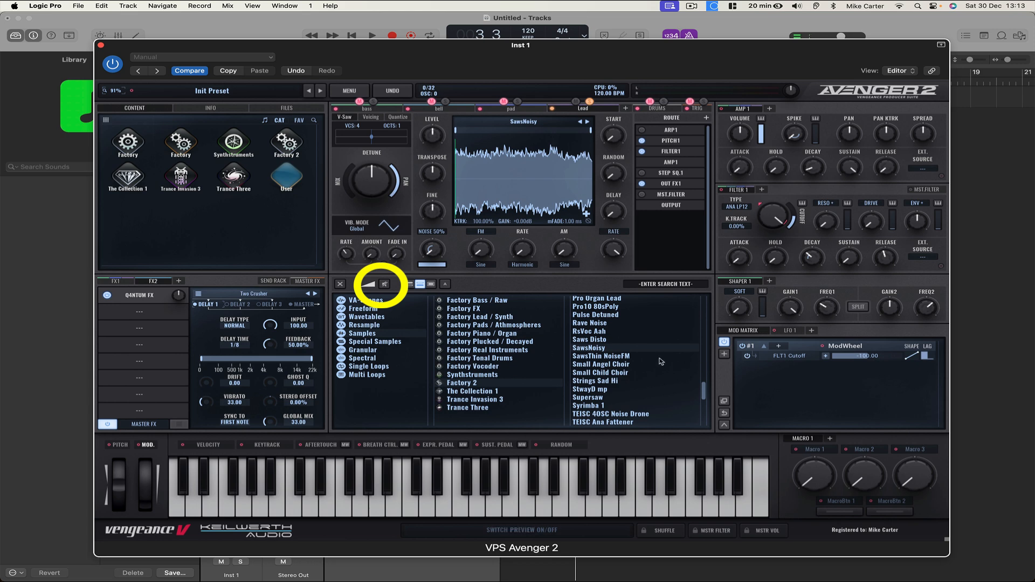
# - Load the Supersaw waveform from Factory 2 samples onto the lead oscillator
pyautogui.click(586, 397)
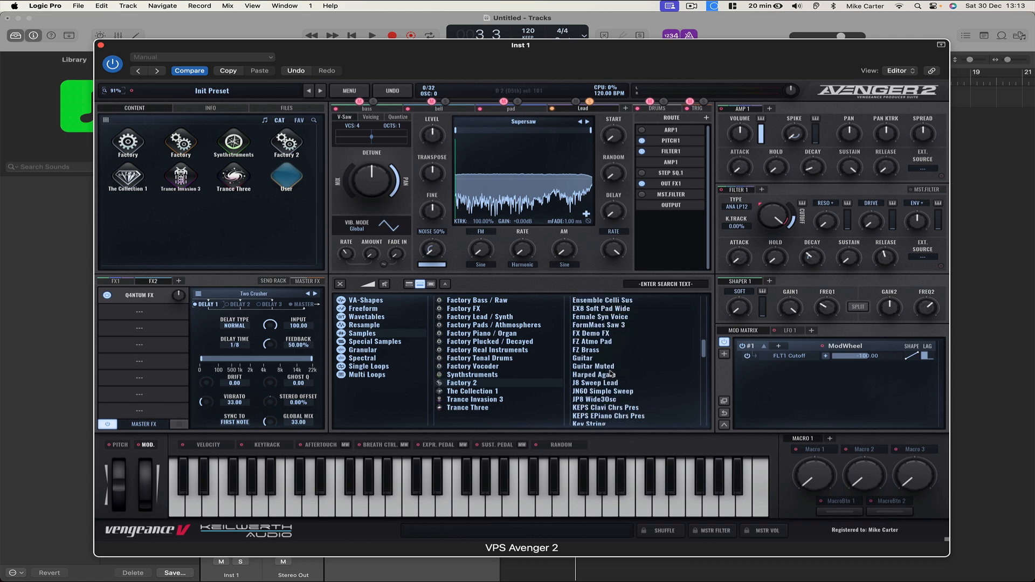
pyautogui.scroll(-3)
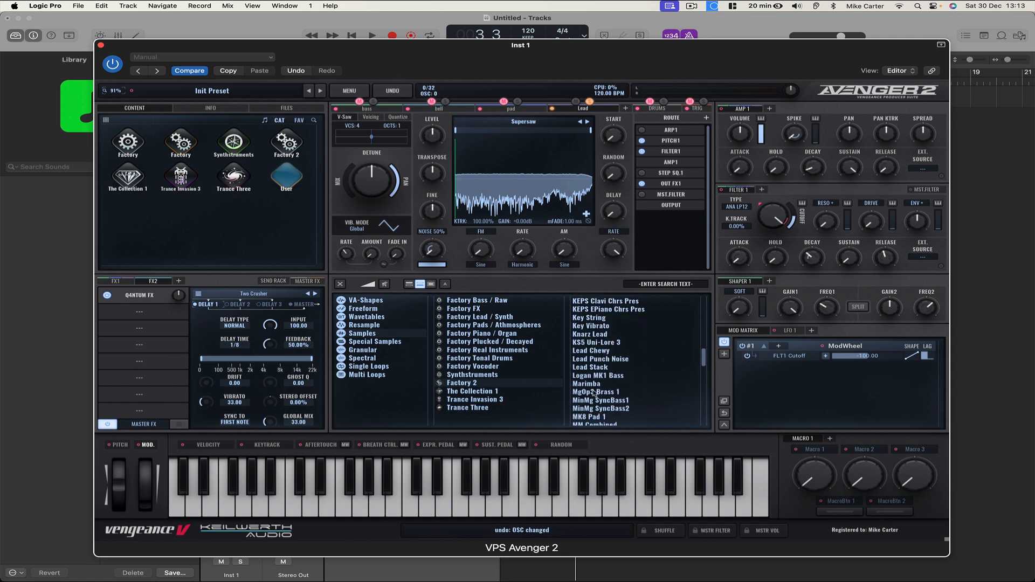
pyautogui.scroll(-3)
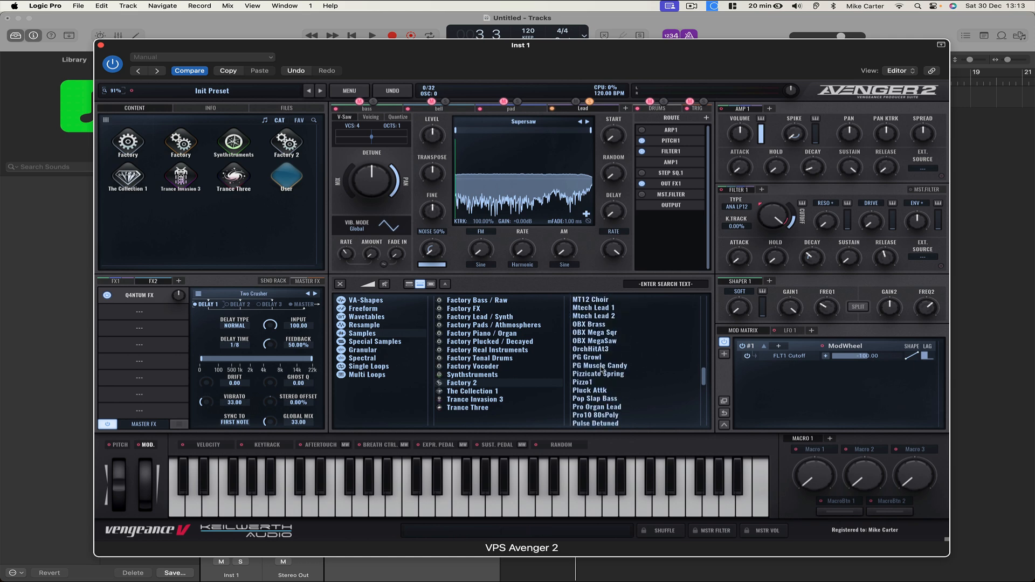
pyautogui.scroll(-3)
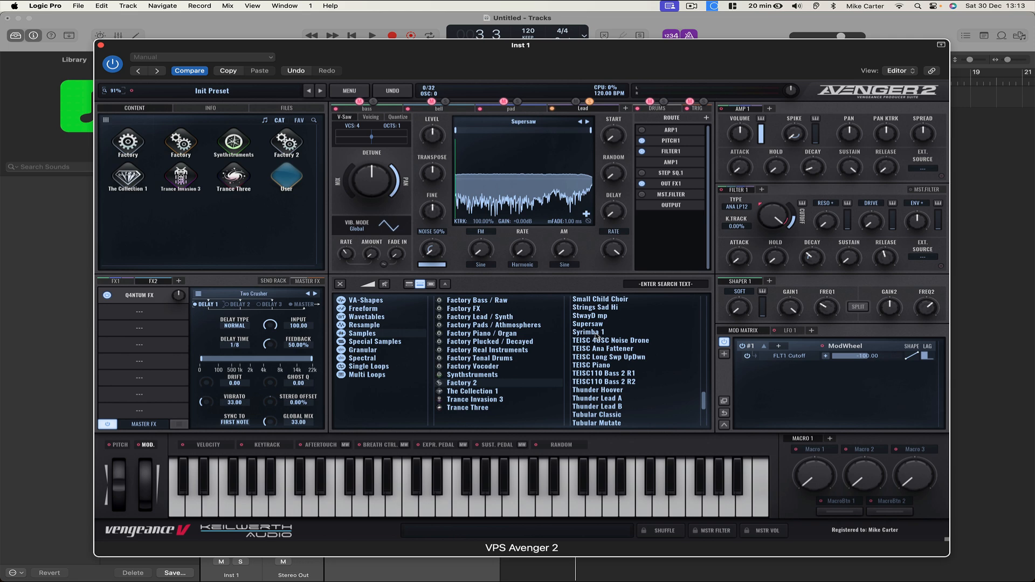
# - Audition Syrinha 1, Violin Group, Vintage Noise Lead, TEISC Piano and Thunder Lead A on the lead
pyautogui.click(590, 332)
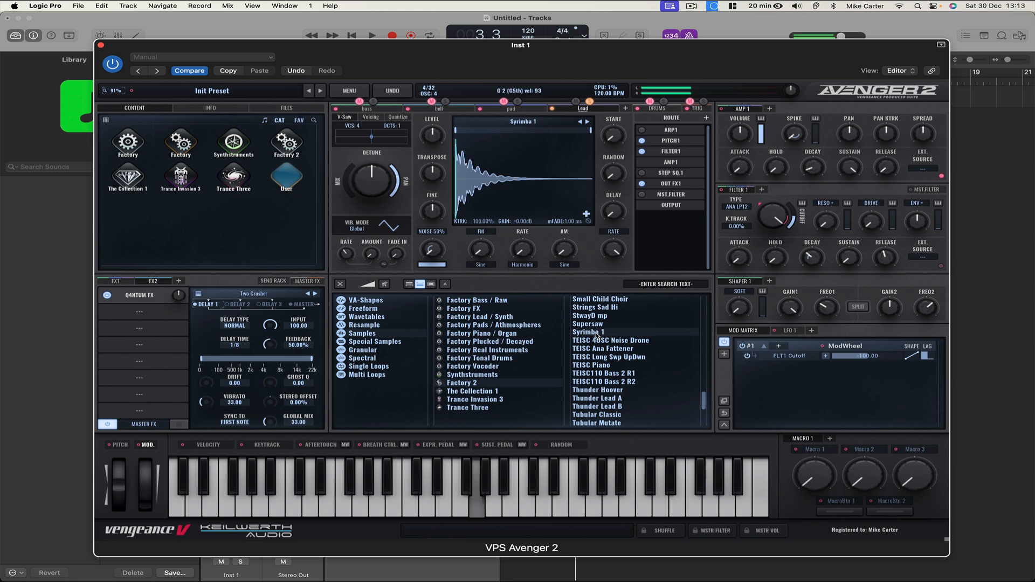
pyautogui.scroll(-3)
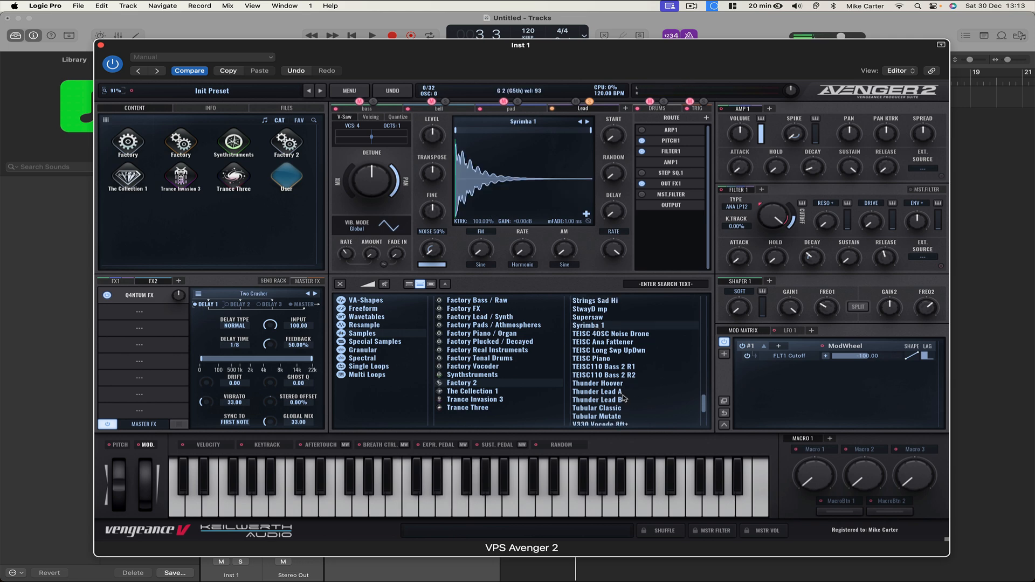
pyautogui.click(592, 351)
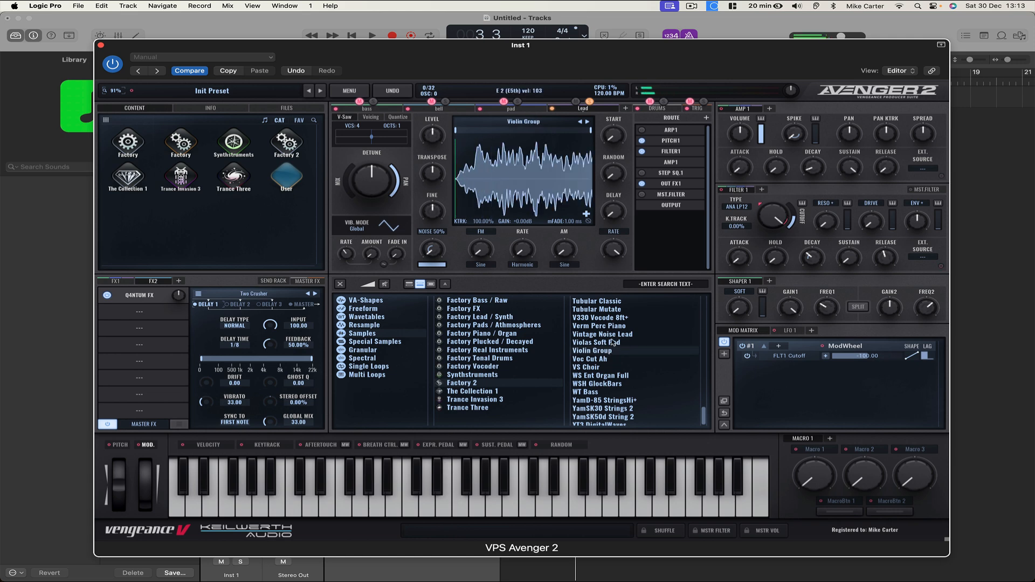
pyautogui.click(602, 334)
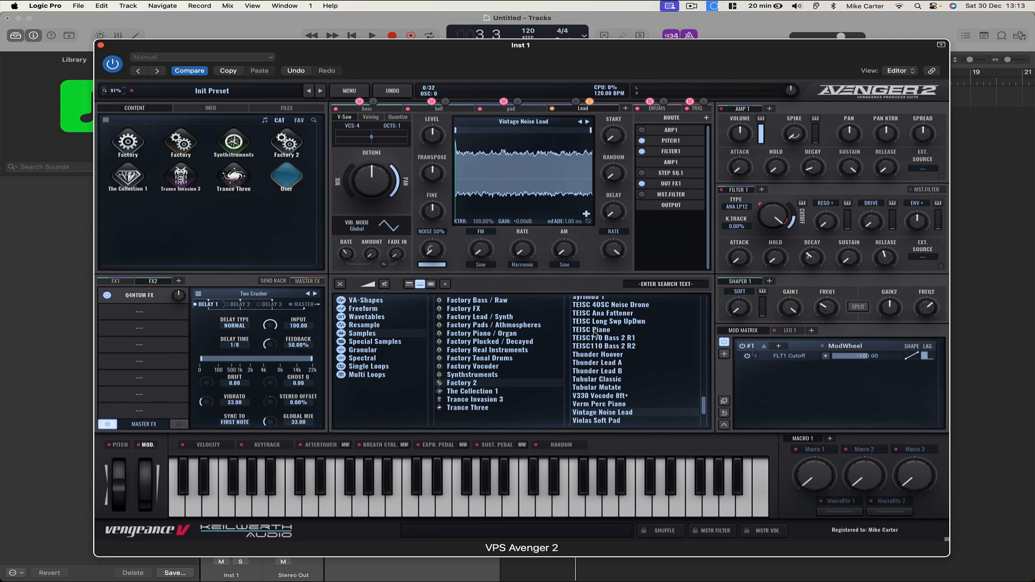
pyautogui.click(592, 330)
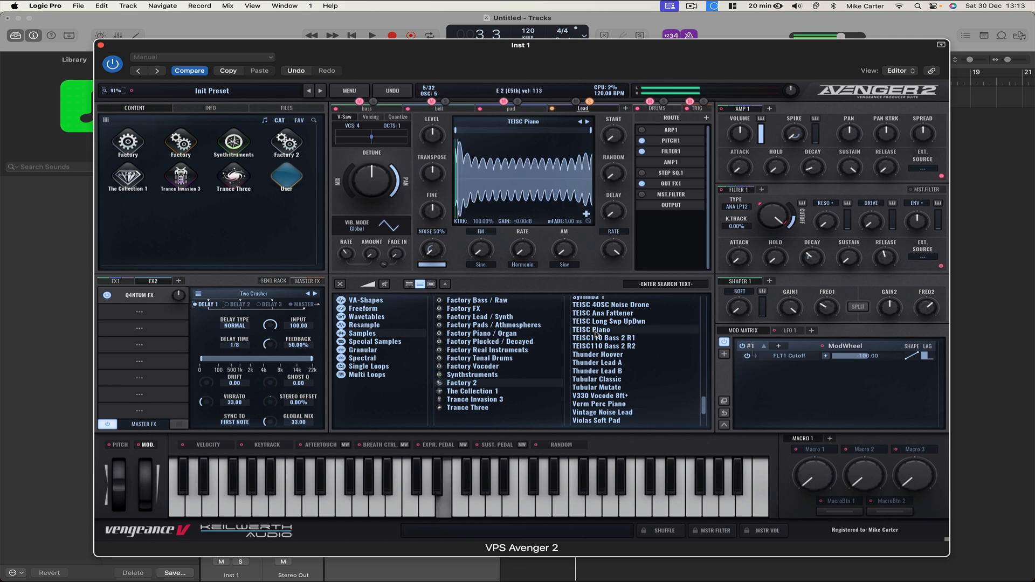
pyautogui.click(596, 362)
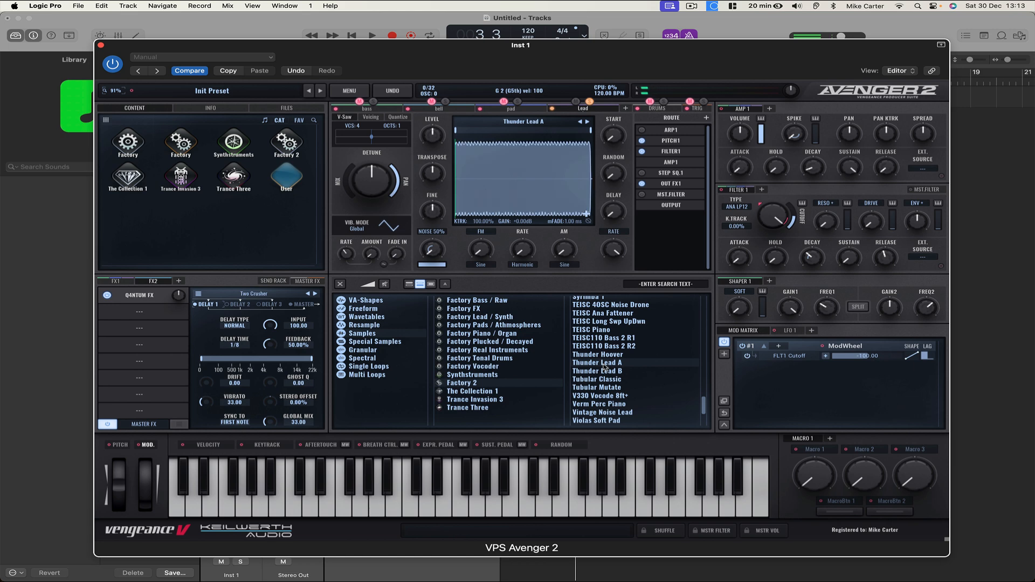
pyautogui.scroll(3)
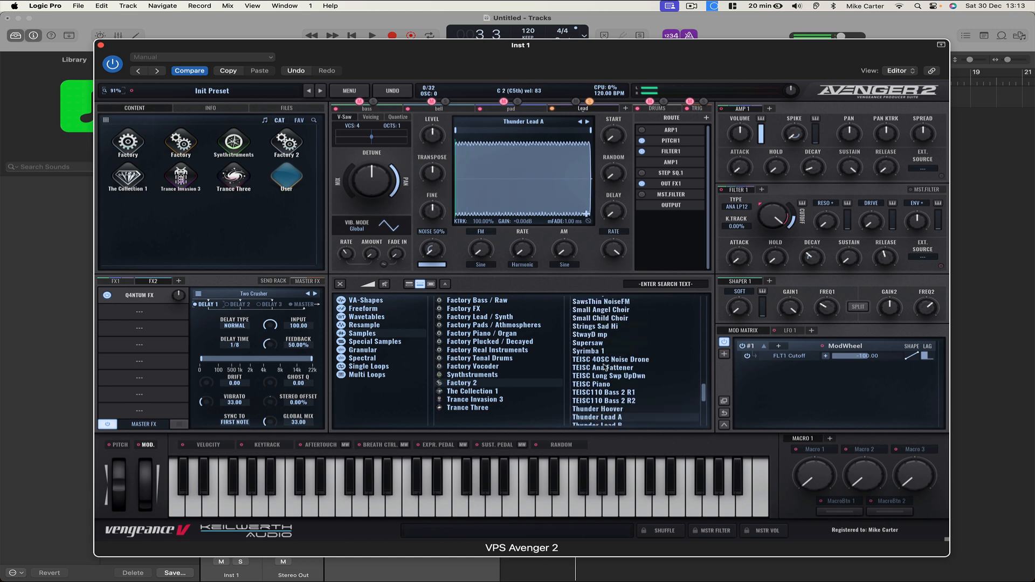
pyautogui.scroll(-3)
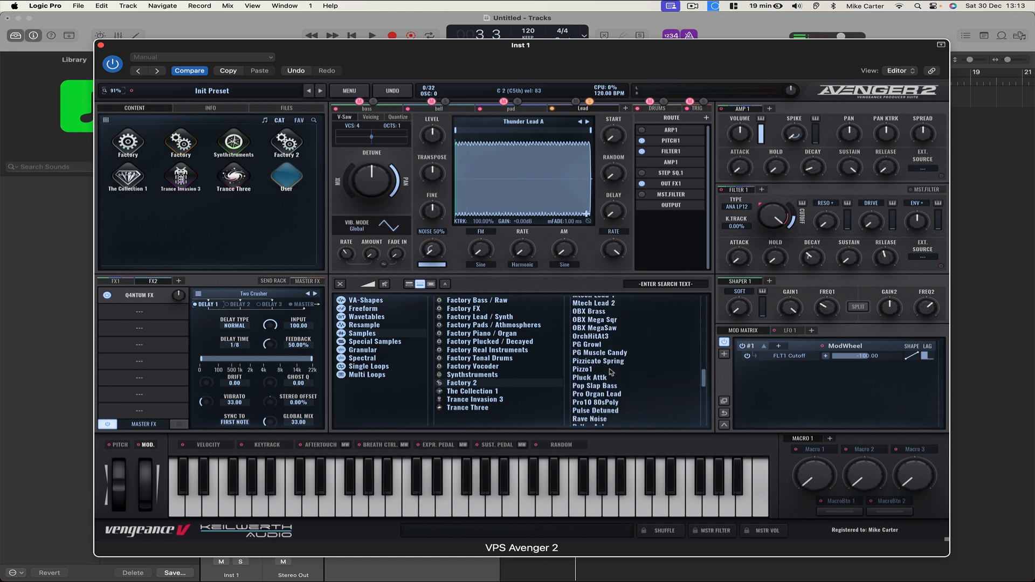
# - Try Pluck Attk, Mtech Lead 1, Lead Chewy and Lead Stack, then settle on J8 Sweep Lead
pyautogui.click(591, 377)
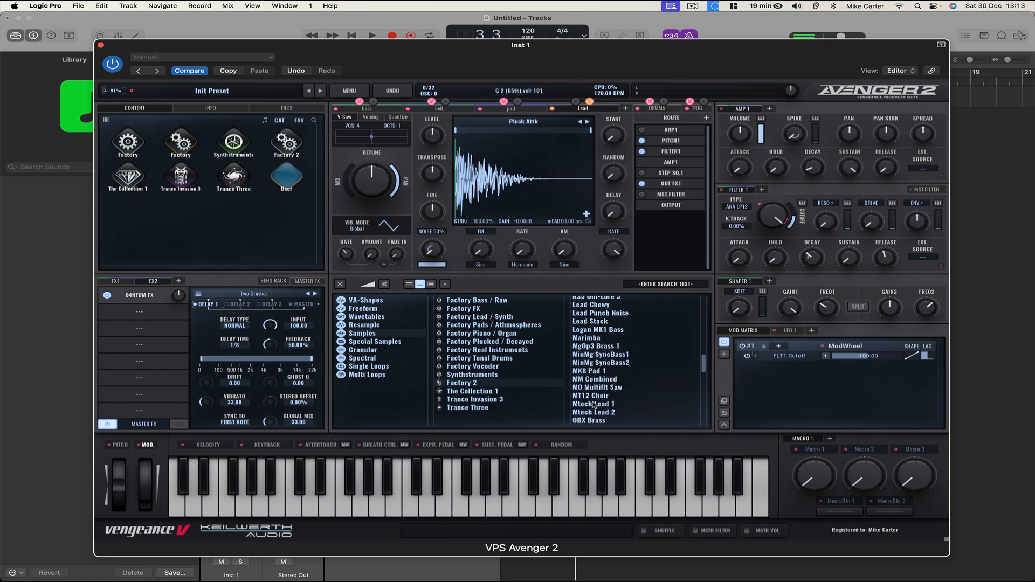
pyautogui.click(593, 403)
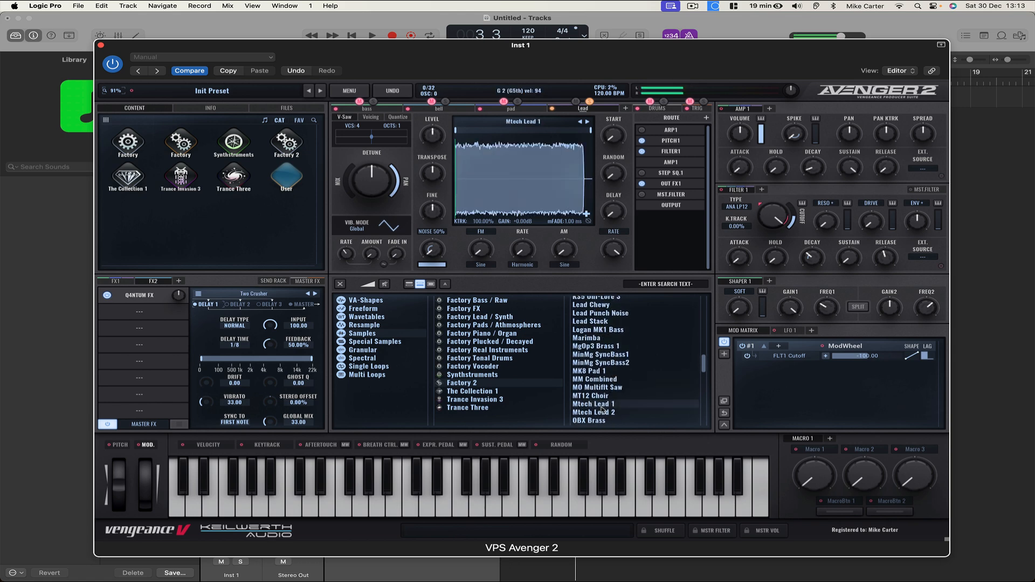
pyautogui.click(592, 304)
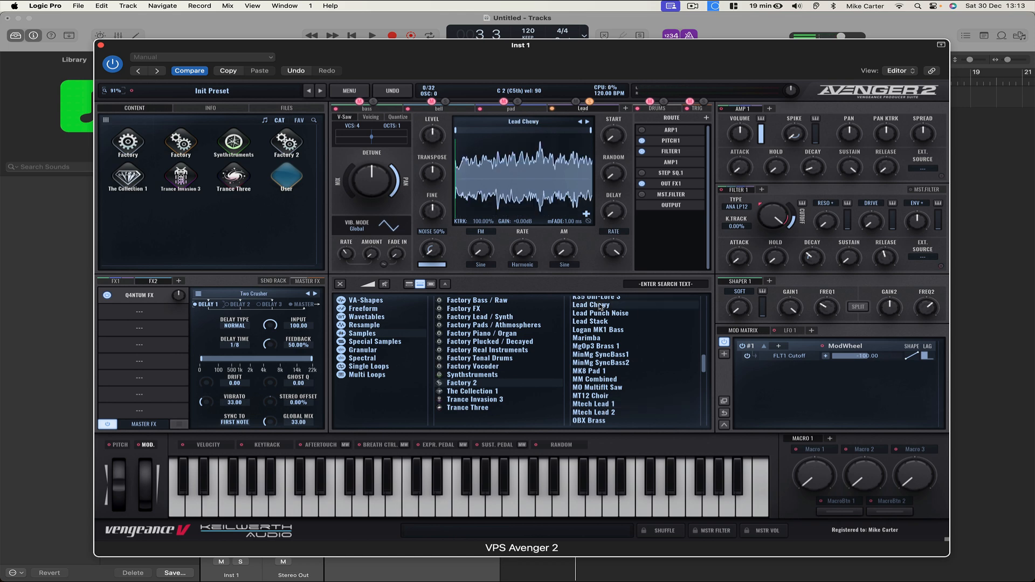
pyautogui.click(590, 321)
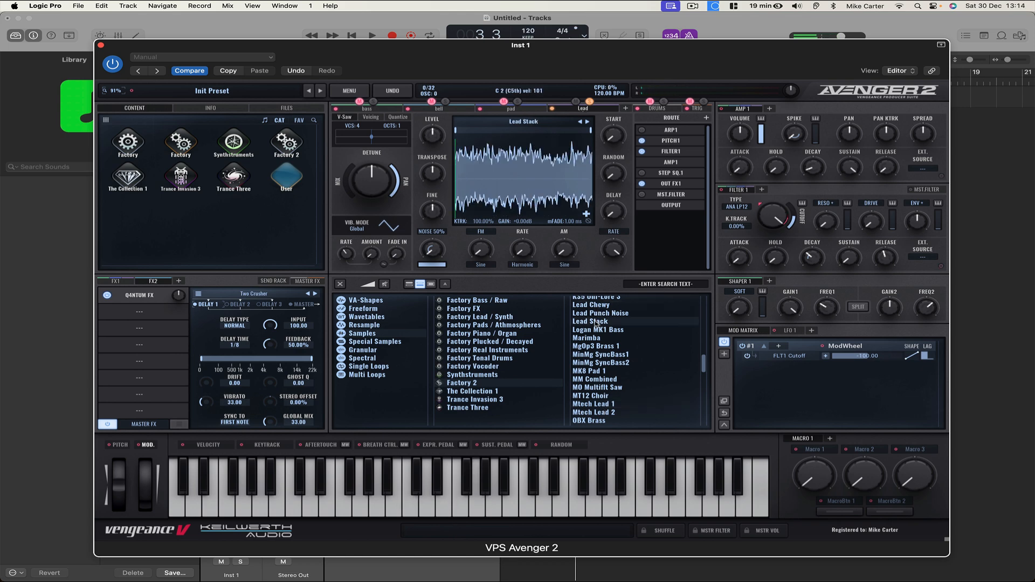
pyautogui.scroll(3)
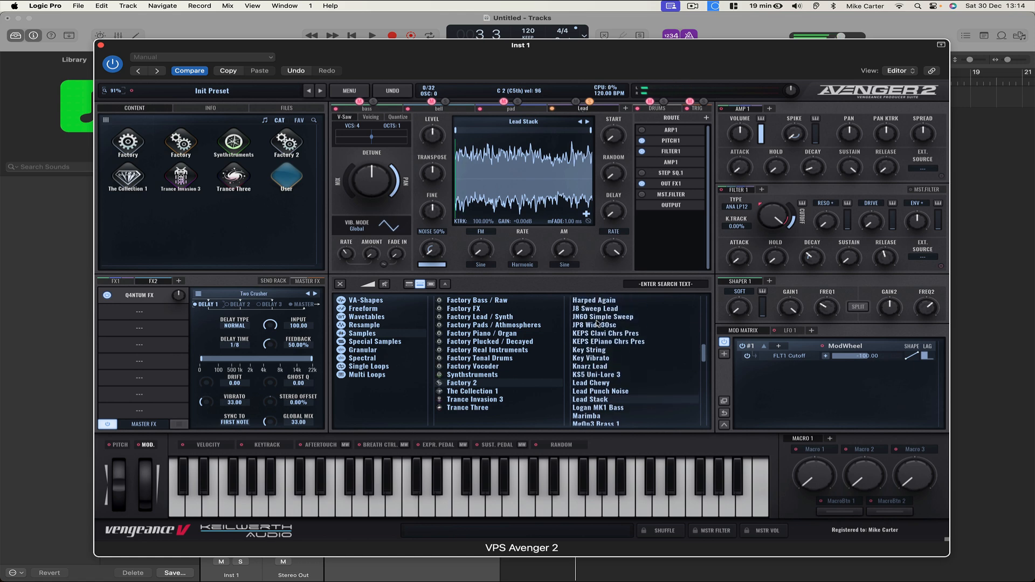
pyautogui.click(595, 310)
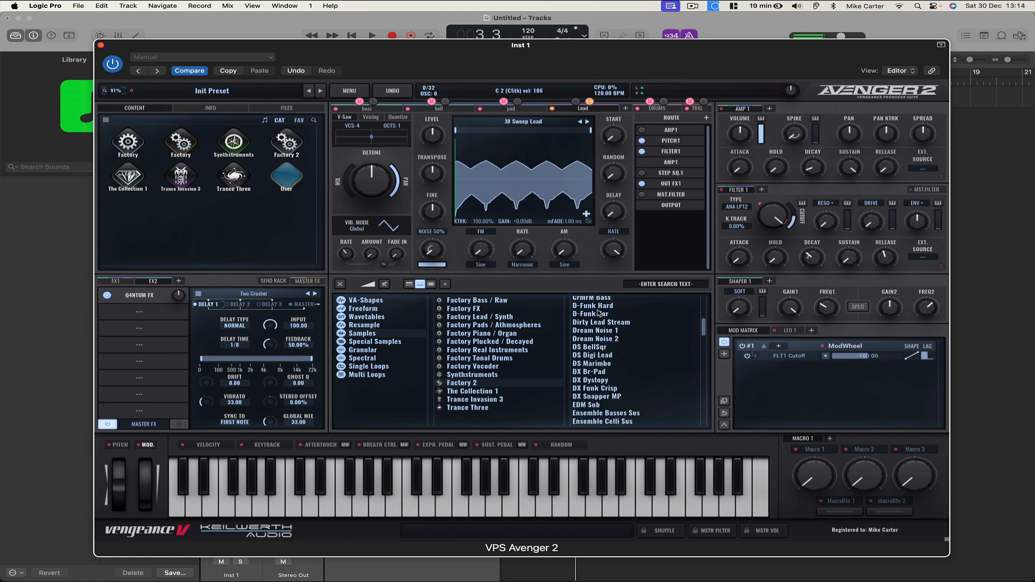
pyautogui.scroll(-3)
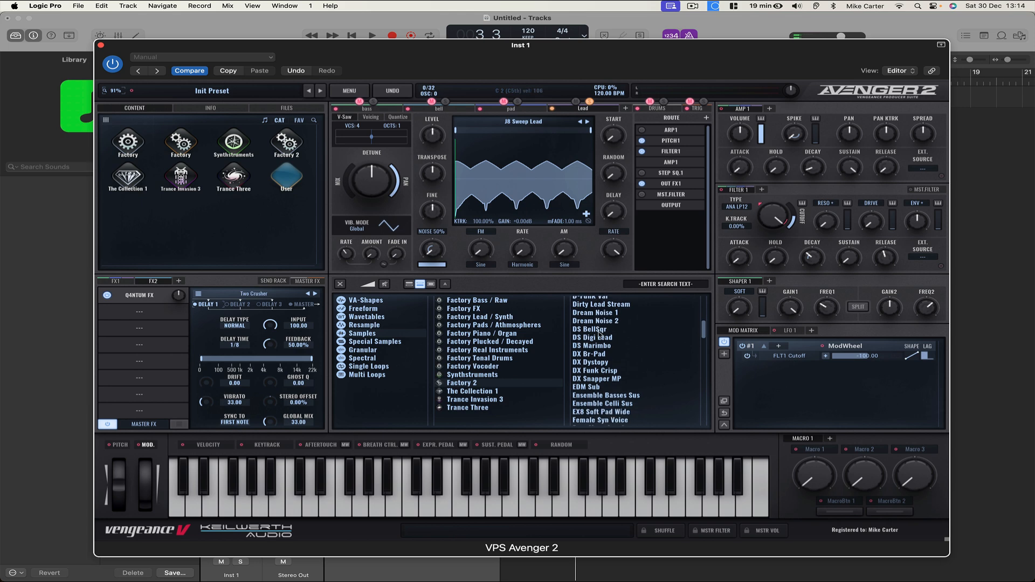
pyautogui.moveTo(646, 234)
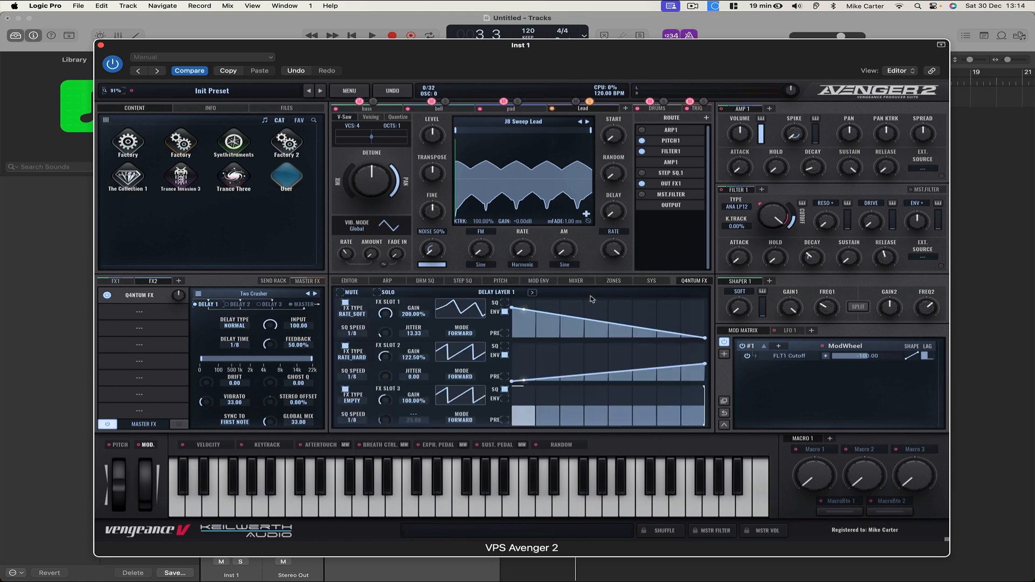
# - Review the key zones of the bass, bell, pad, lead and drums layers
pyautogui.click(613, 283)
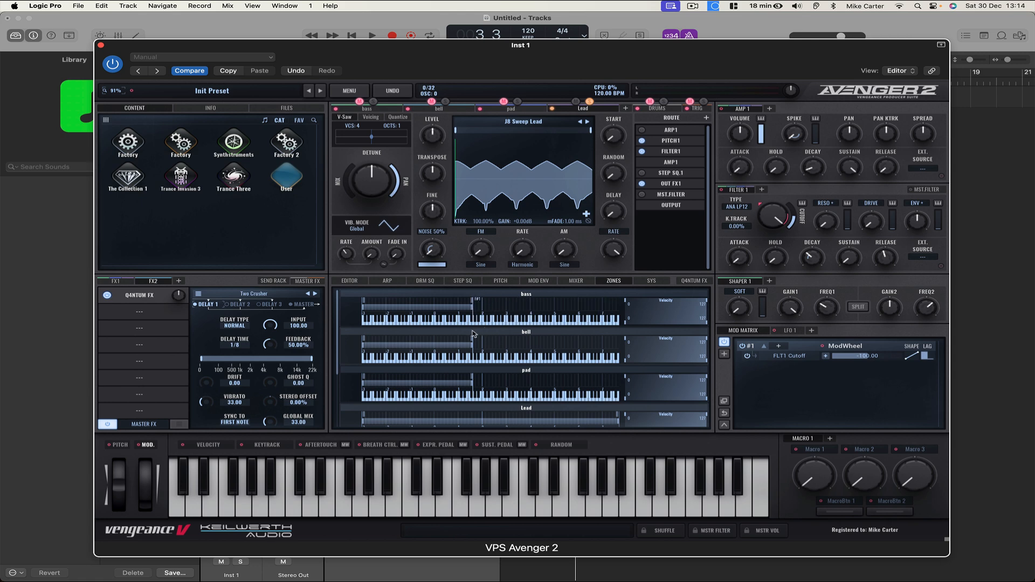
pyautogui.scroll(-3)
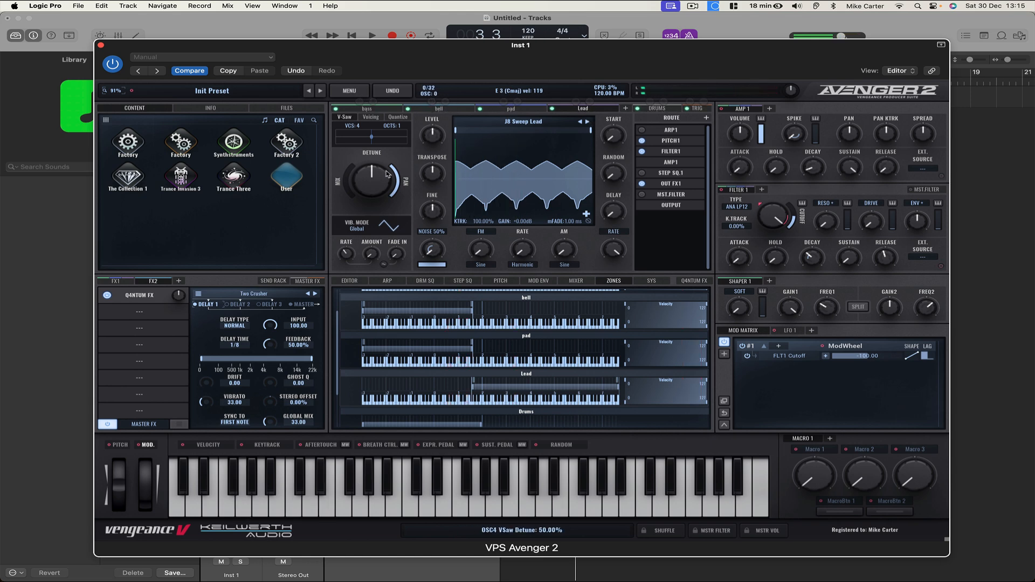
pyautogui.click(431, 172)
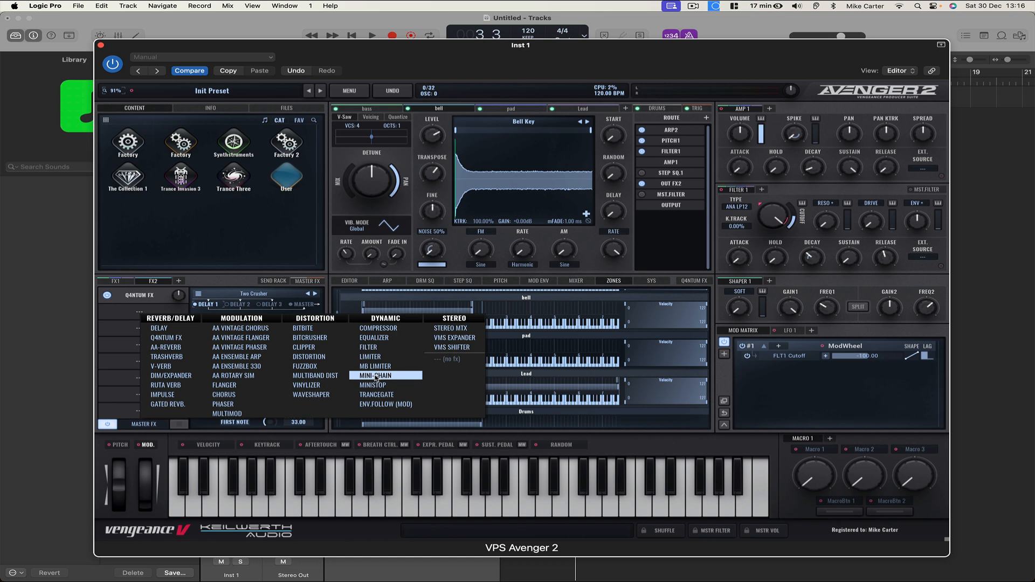
# - Add a Mini-Chain effect after Qantum FX and view the second FX bus rack
pyautogui.click(372, 375)
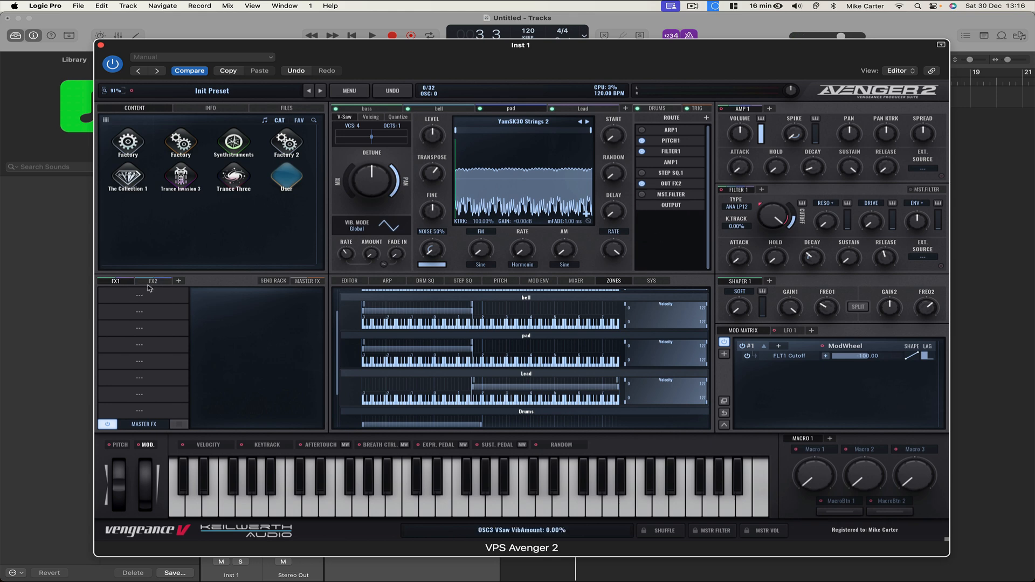
pyautogui.click(152, 280)
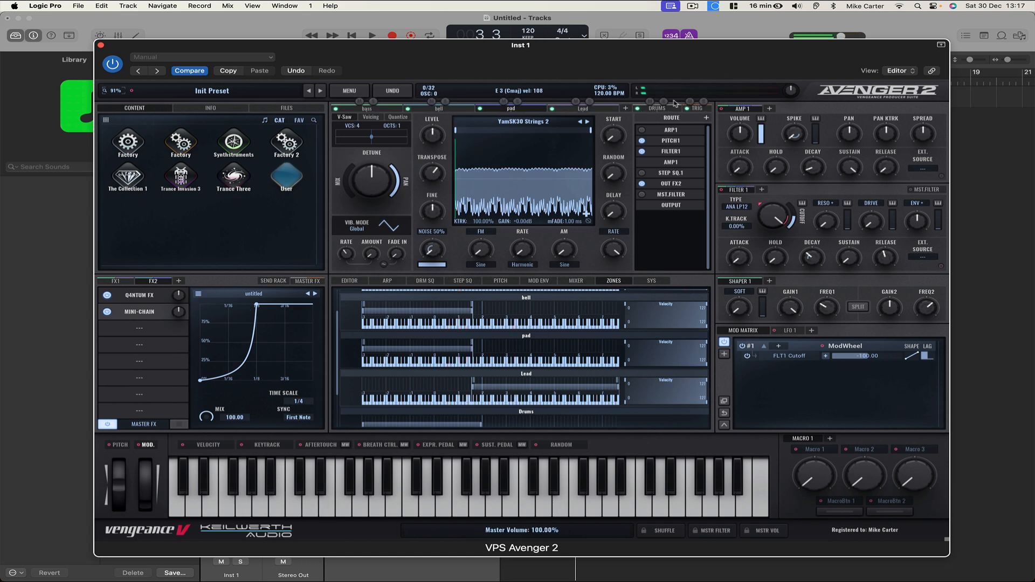
# - Audition Cyba Kit 1, Drum N Bass, Euro Party and Euro Tek kits on the drums layer
pyautogui.click(656, 109)
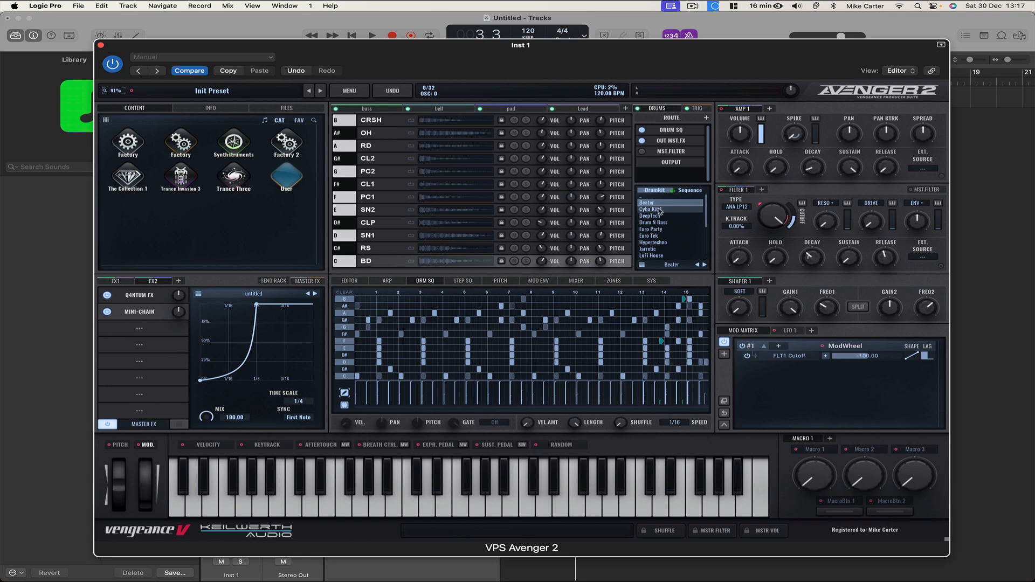
pyautogui.click(654, 210)
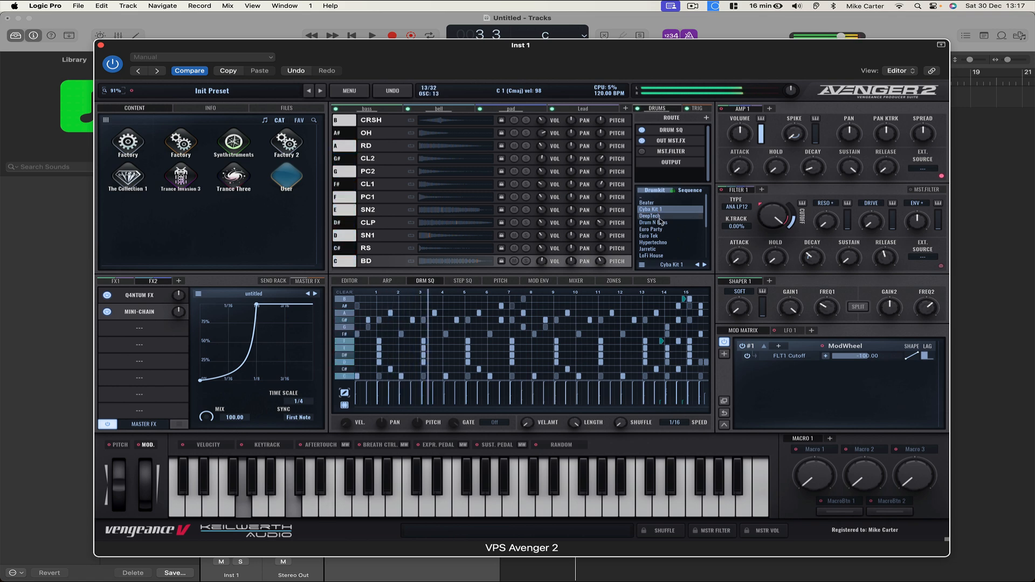
pyautogui.click(655, 222)
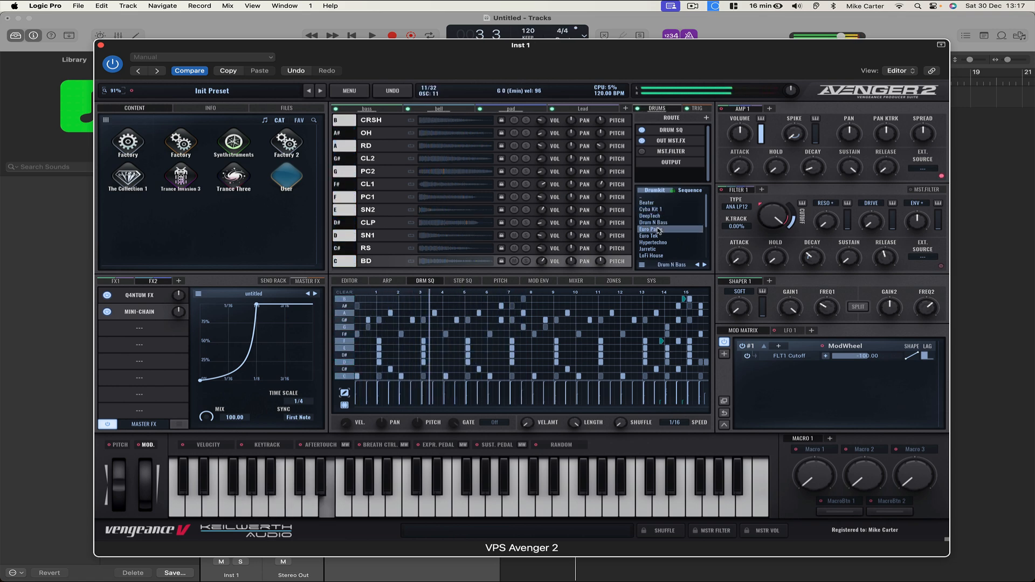
pyautogui.click(653, 229)
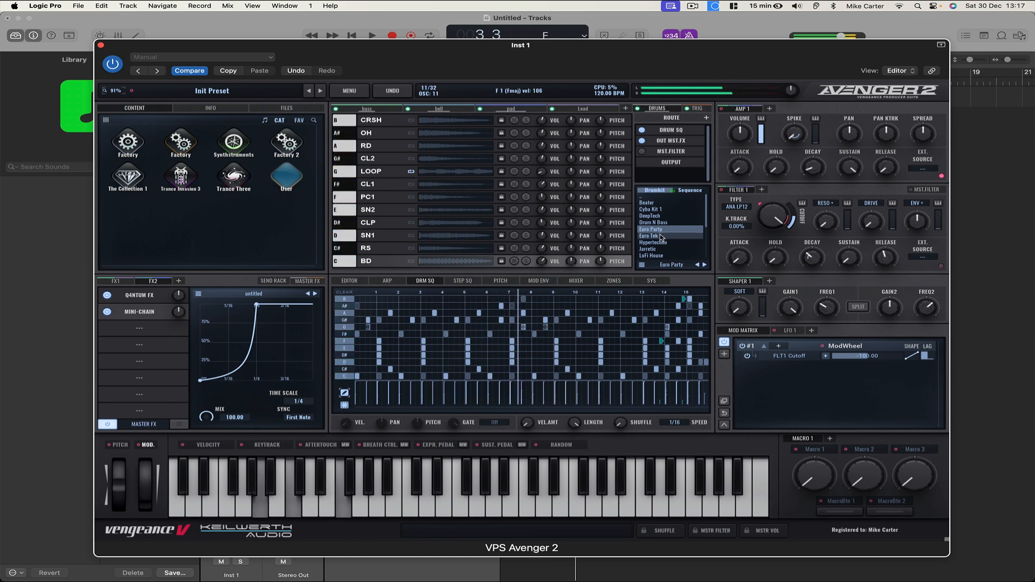
pyautogui.click(650, 236)
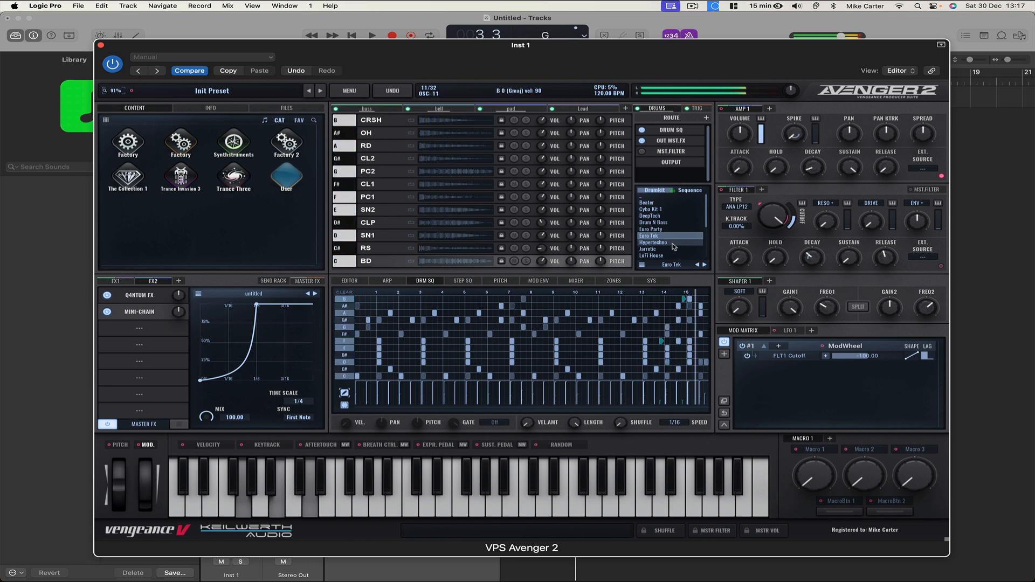
# - Try Hypertechno and further kits, then load MelTech Kit 1 for the drum pattern
pyautogui.click(668, 242)
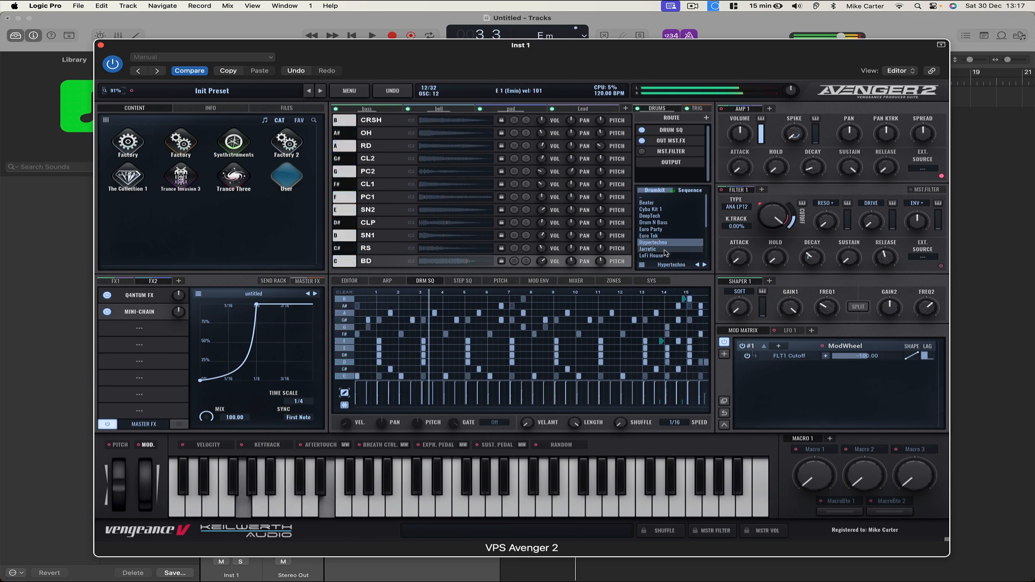
pyautogui.click(651, 249)
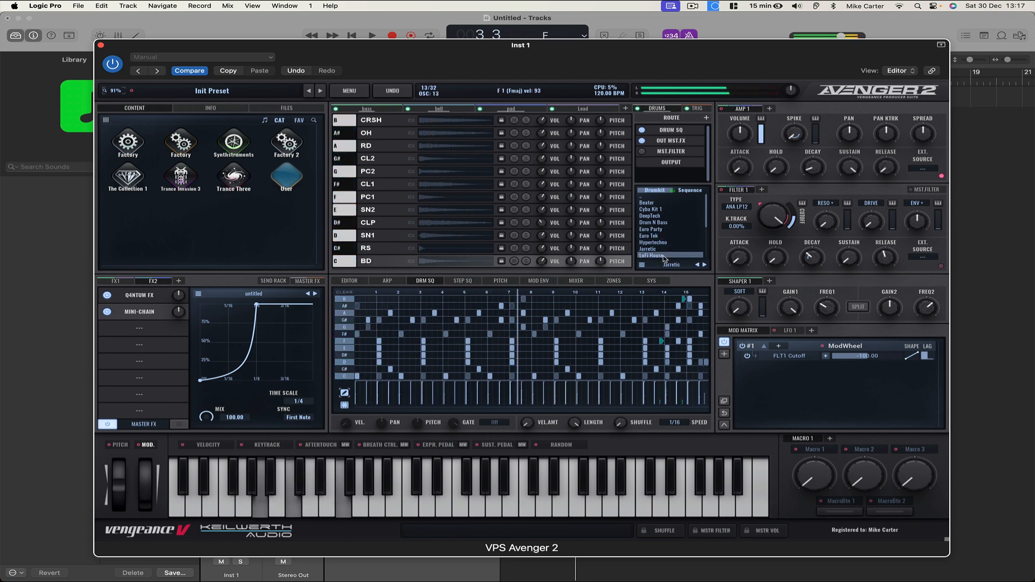
pyautogui.click(655, 256)
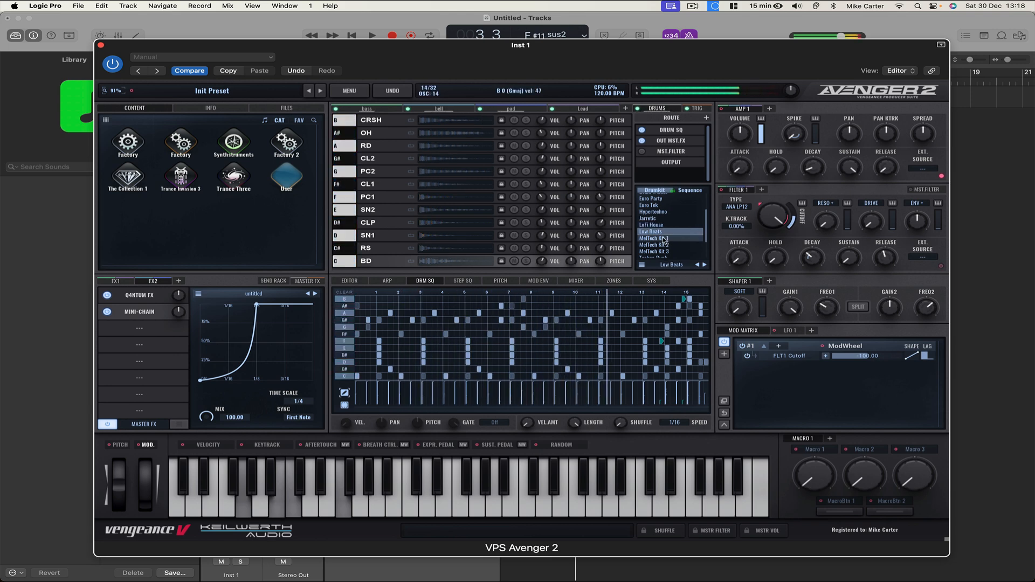
pyautogui.click(656, 238)
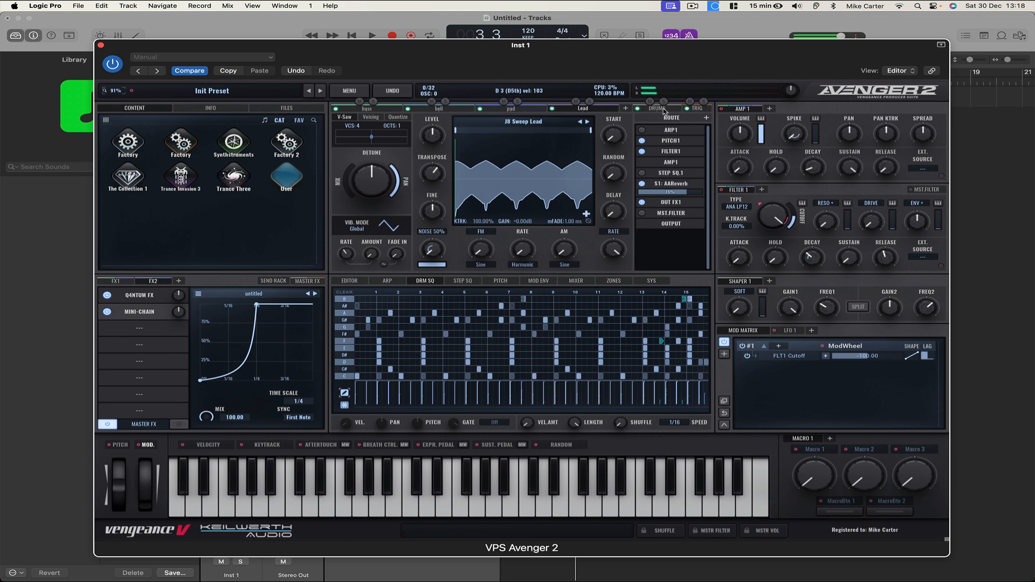
# - Try Cyber Kit 1 and load the DeepTech drum kit, then return to the pad's strings oscillator
pyautogui.click(656, 108)
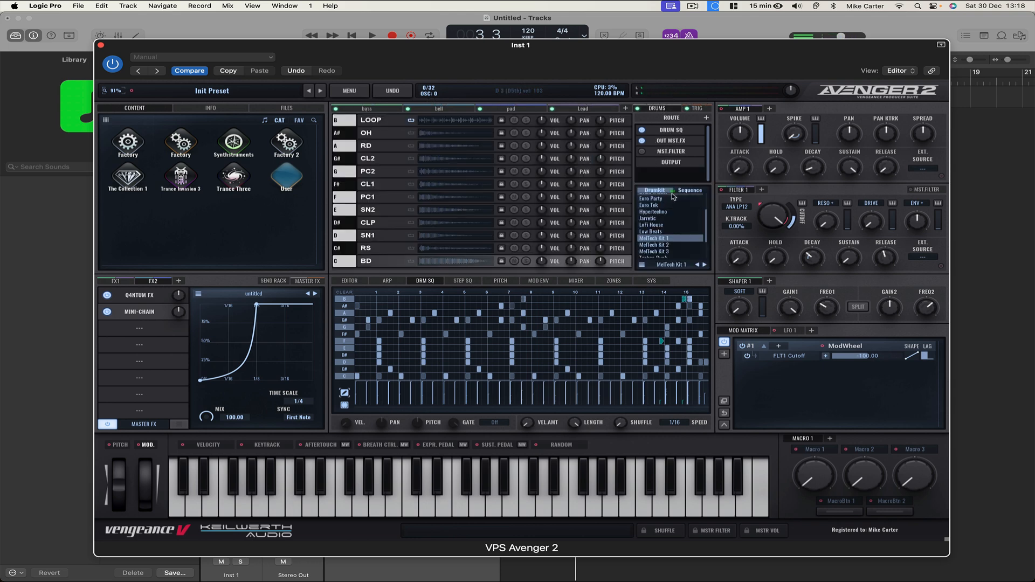
pyautogui.scroll(3)
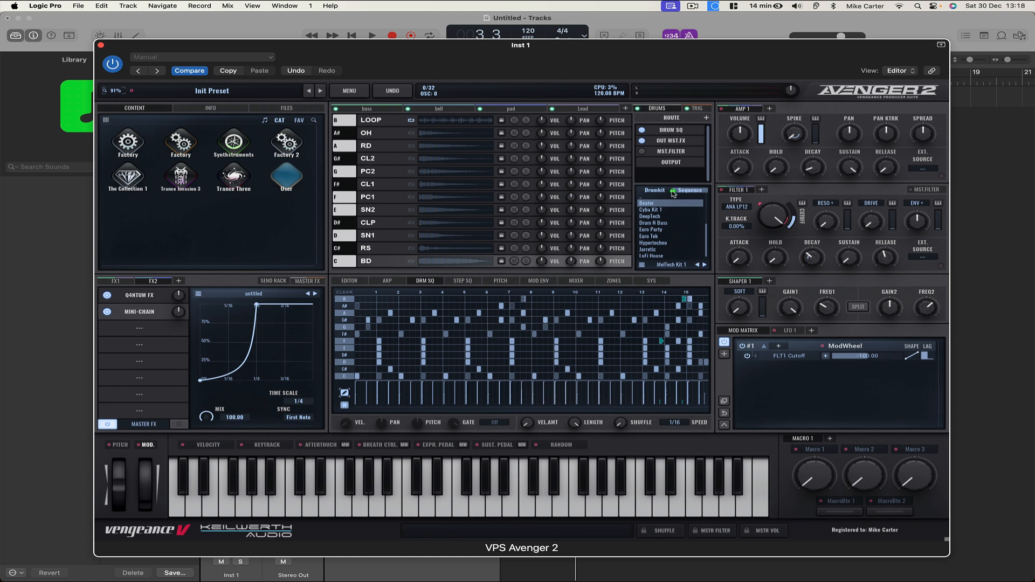
pyautogui.click(652, 209)
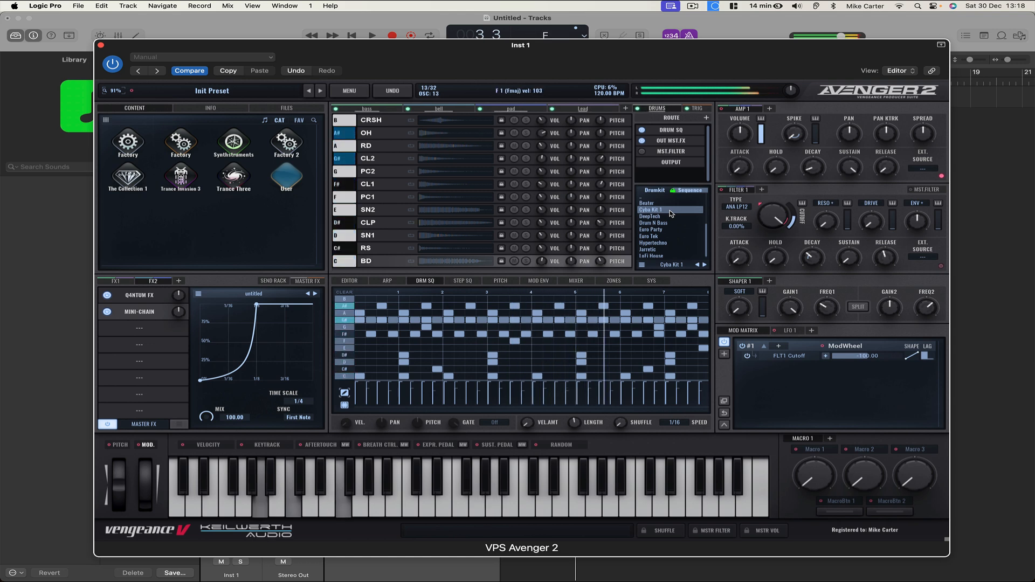
pyautogui.click(651, 216)
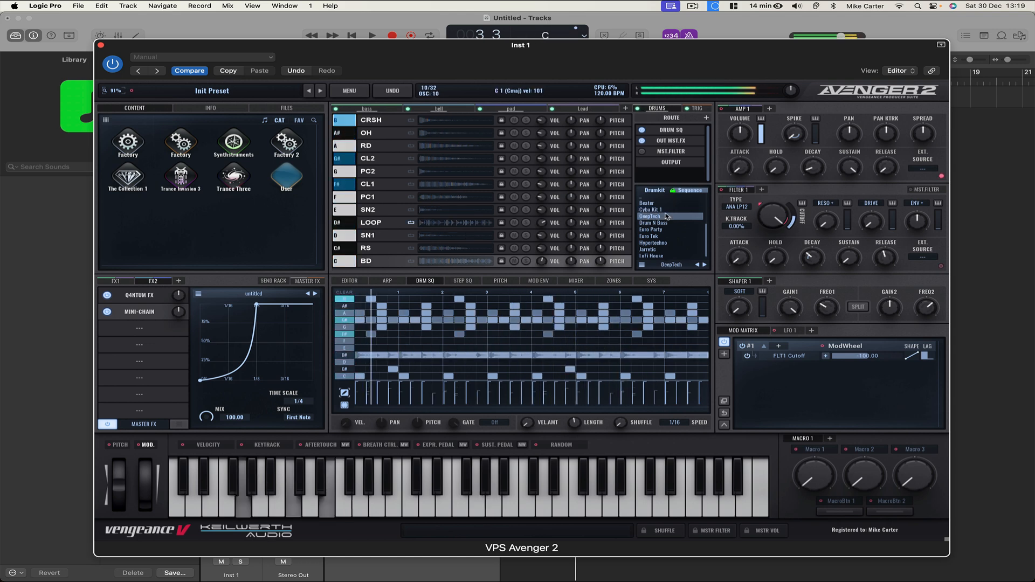
pyautogui.click(654, 222)
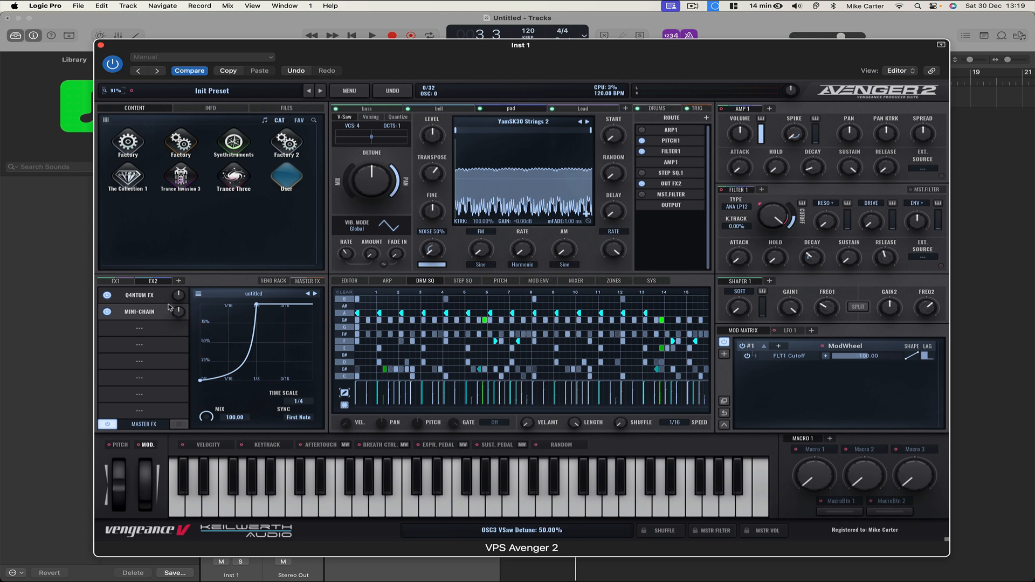
# - Create a third FX bus for the pad holding Mini-Chain followed by an Equalizer
pyautogui.click(178, 280)
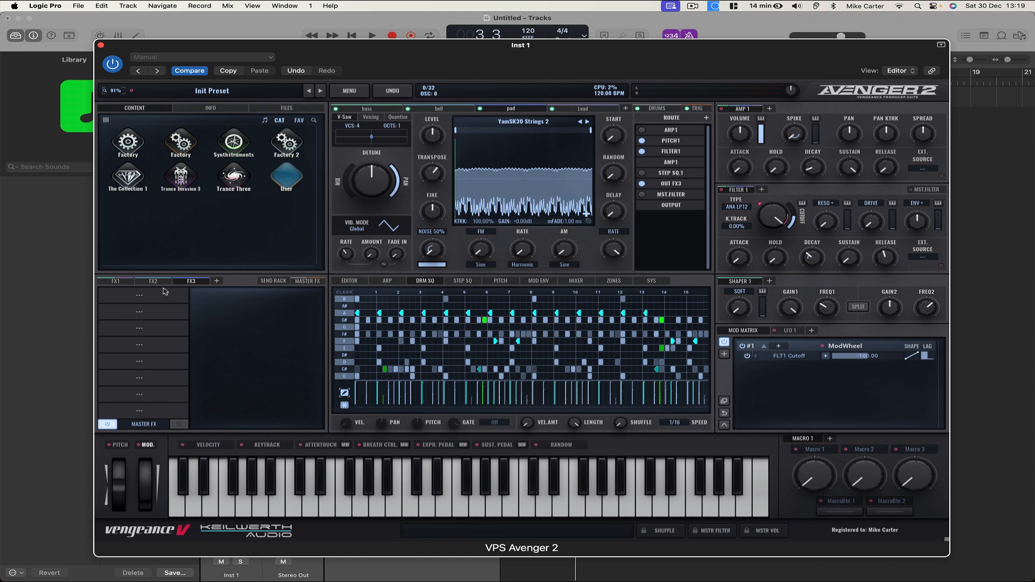
pyautogui.moveTo(140, 293)
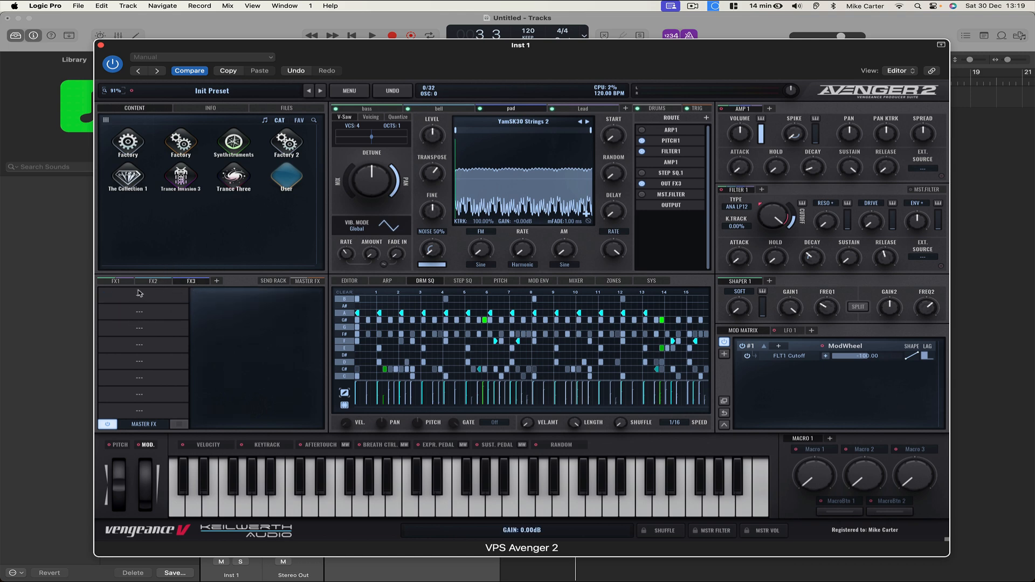
pyautogui.click(139, 293)
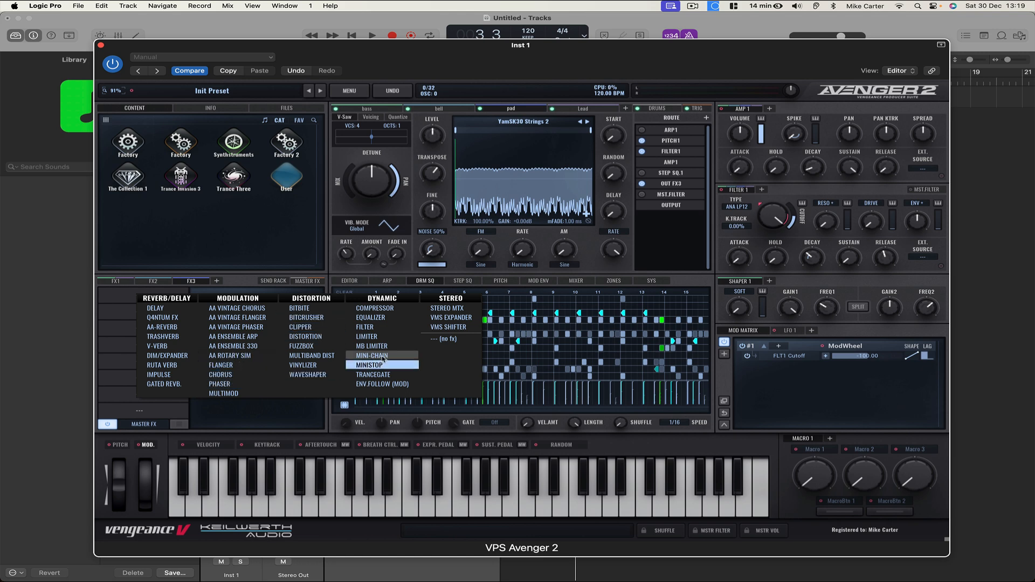
pyautogui.click(372, 354)
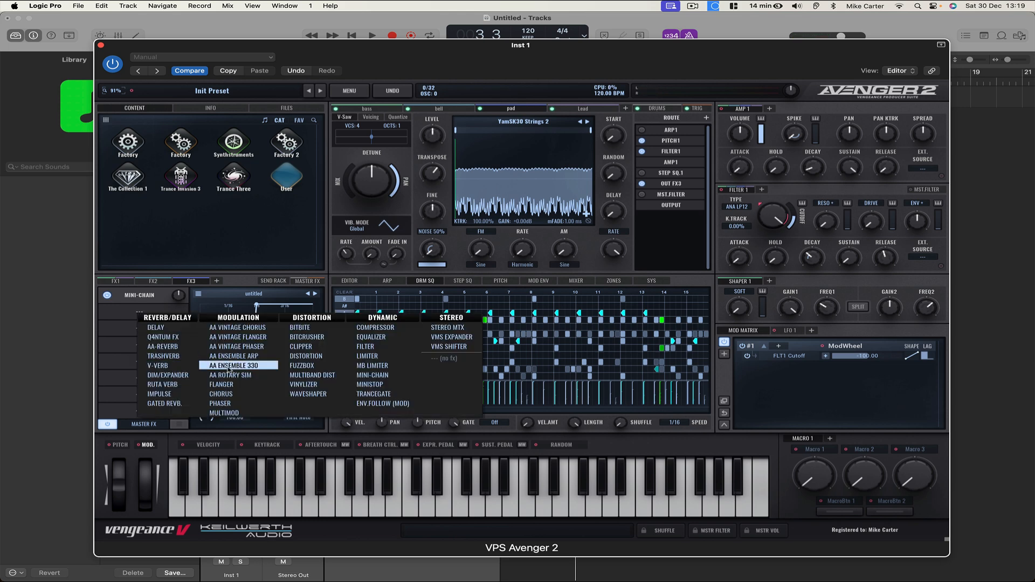
pyautogui.click(370, 336)
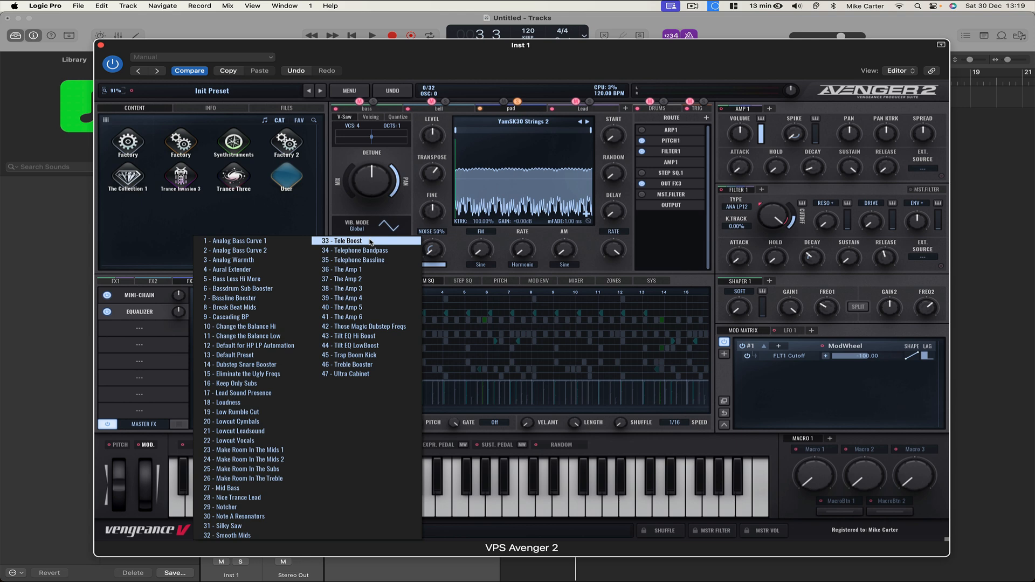
pyautogui.moveTo(353, 260)
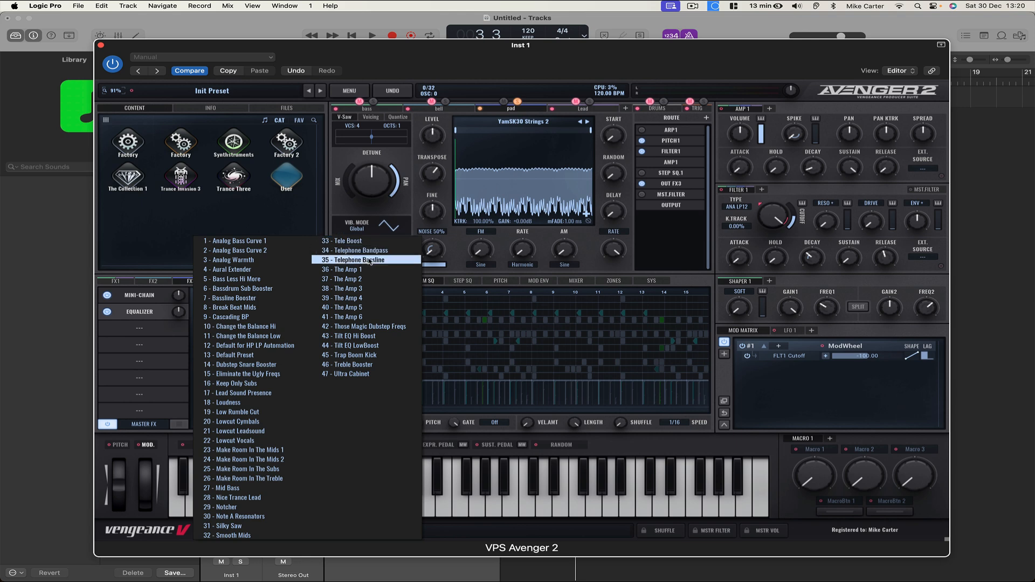
# - Apply the 34 - Telephone Bandpass preset to the pad's Equalizer
pyautogui.click(358, 249)
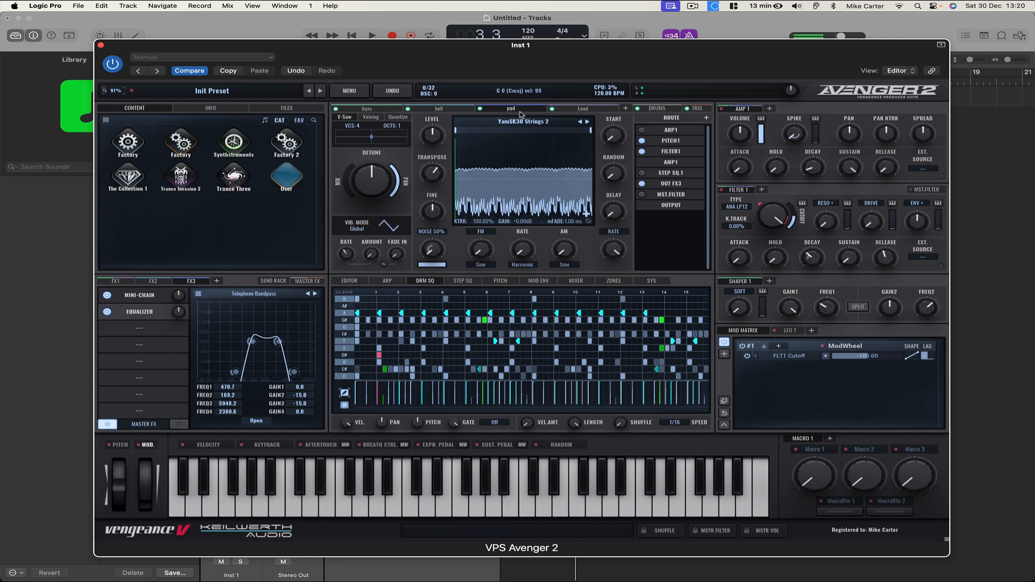
# - Add a fifth layer and try the Electric K Housepop 2 FX electric guitar loop
pyautogui.click(591, 108)
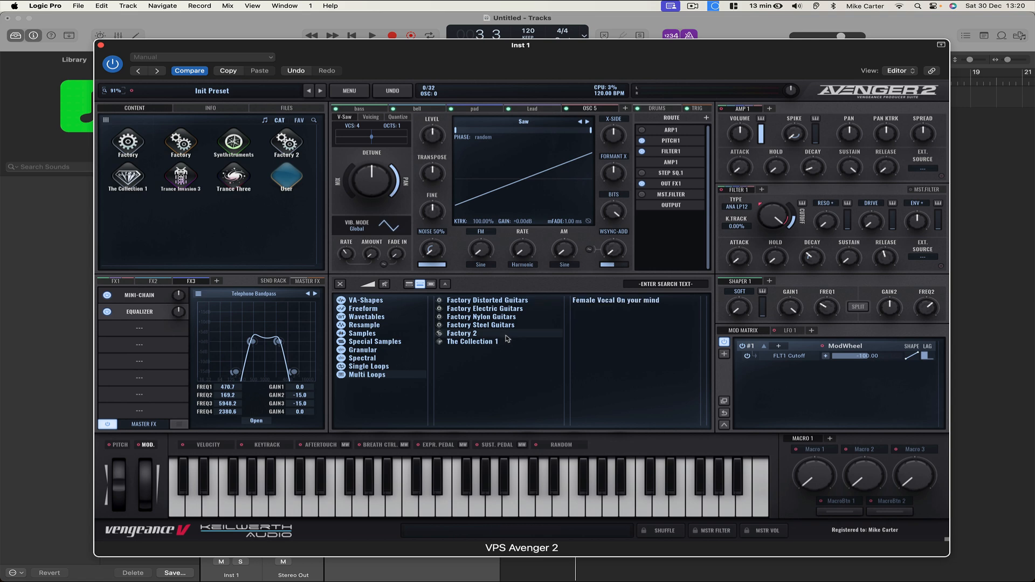
pyautogui.moveTo(500, 334)
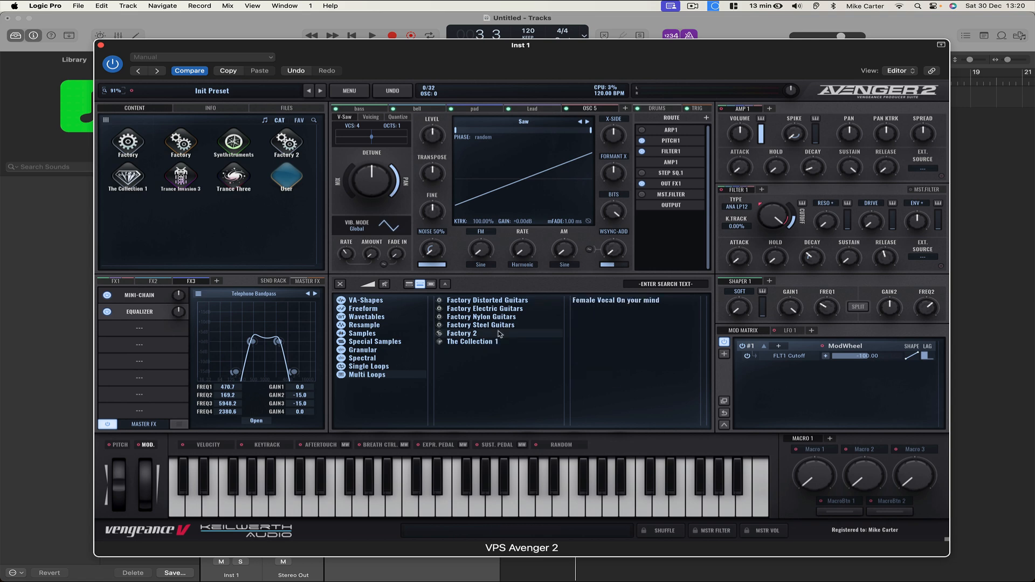
pyautogui.click(481, 317)
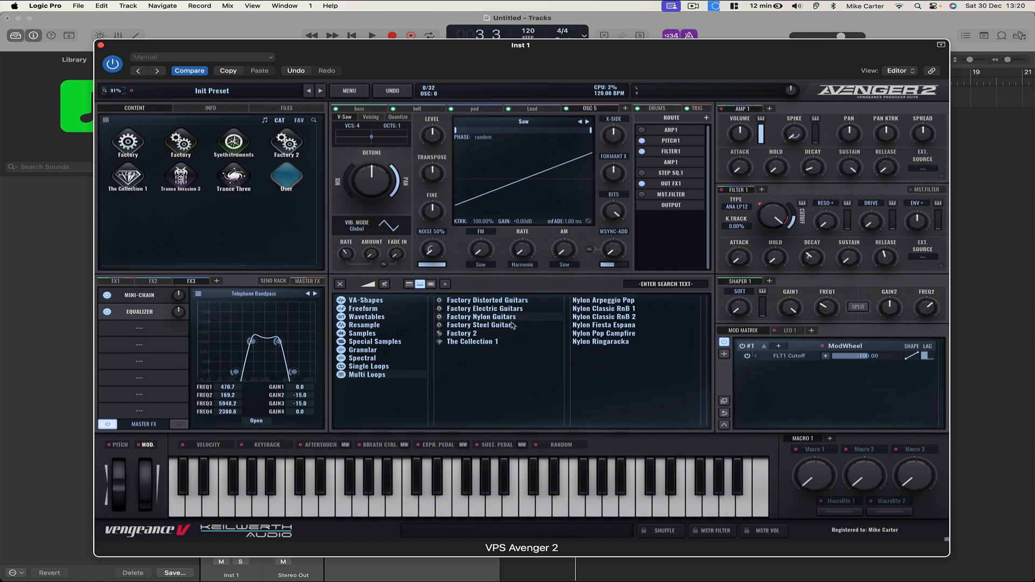
pyautogui.click(481, 325)
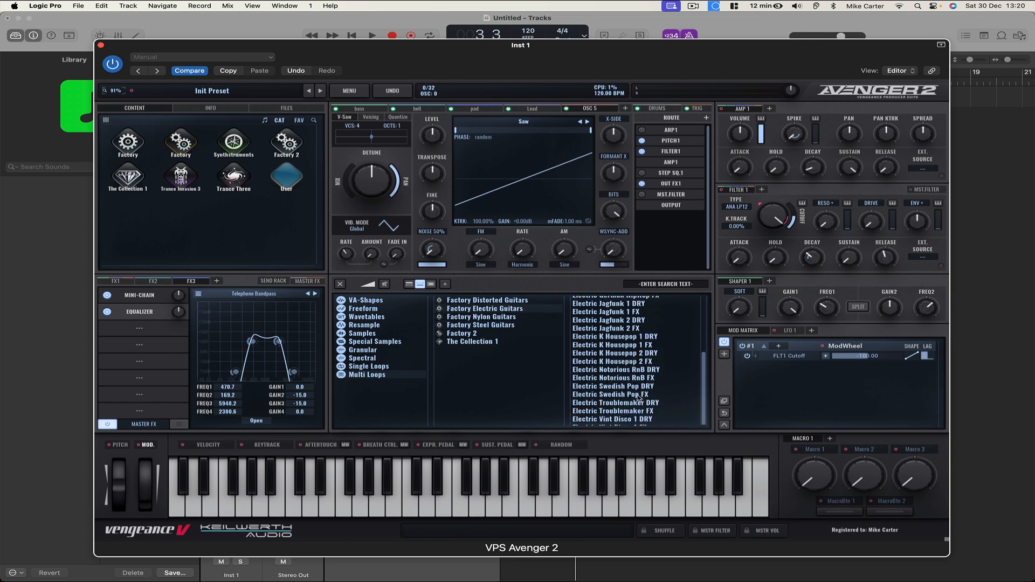
pyautogui.scroll(-3)
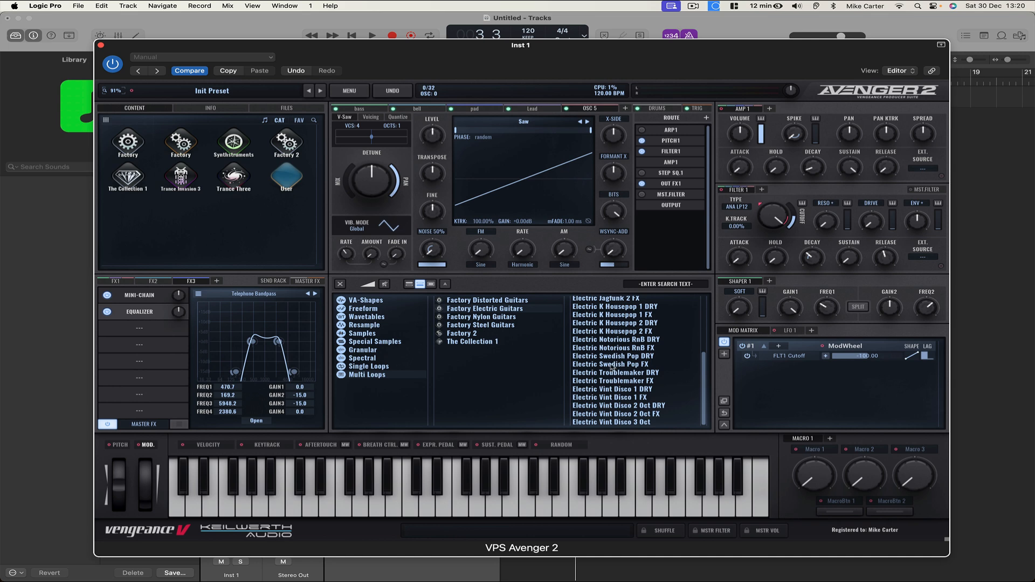
pyautogui.click(605, 305)
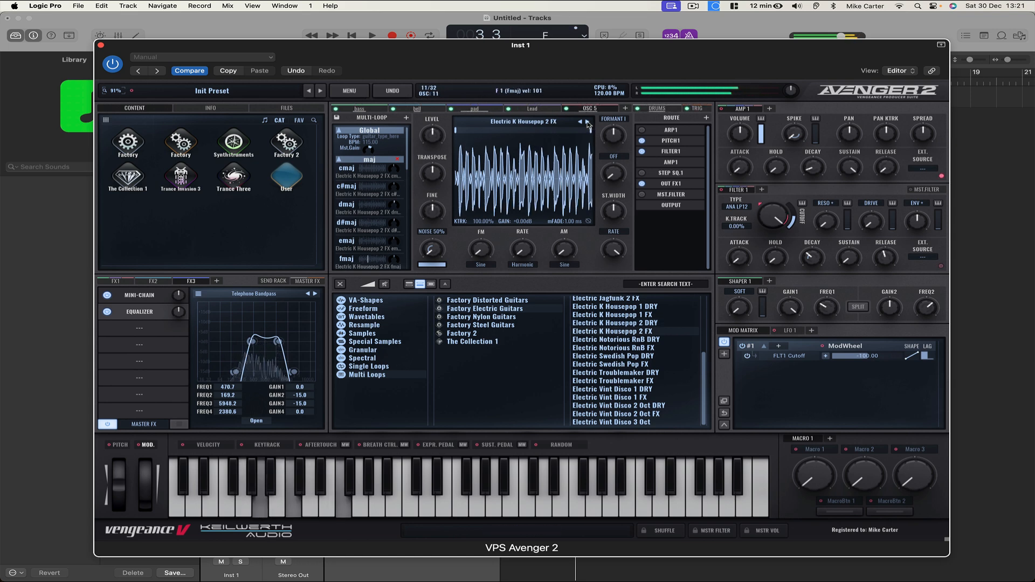
# - Load the Electric Notorious RnB DRY loop instead and rename the layer 'guitar'
pyautogui.click(616, 338)
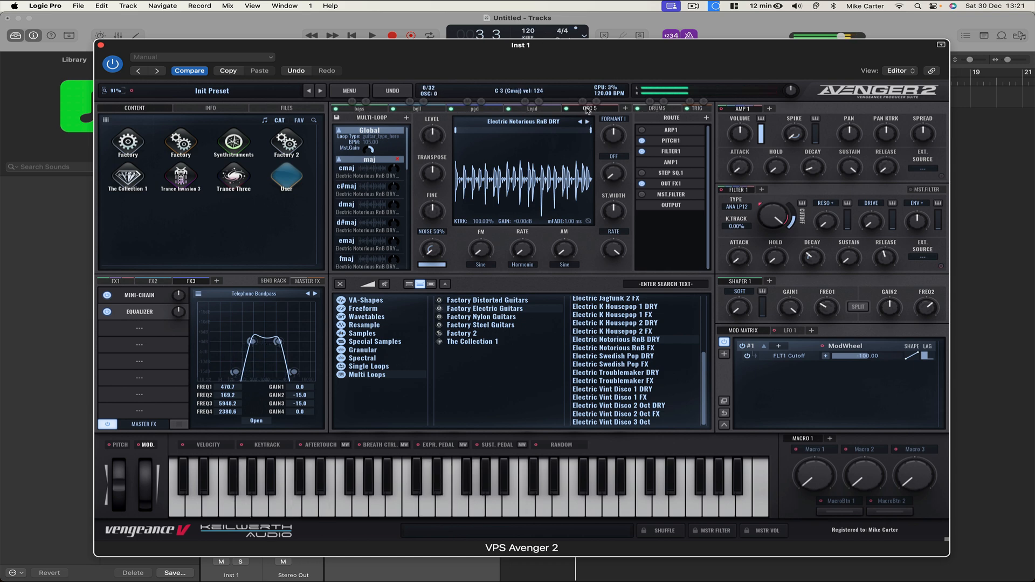
pyautogui.click(586, 108)
pyautogui.write('guitar')
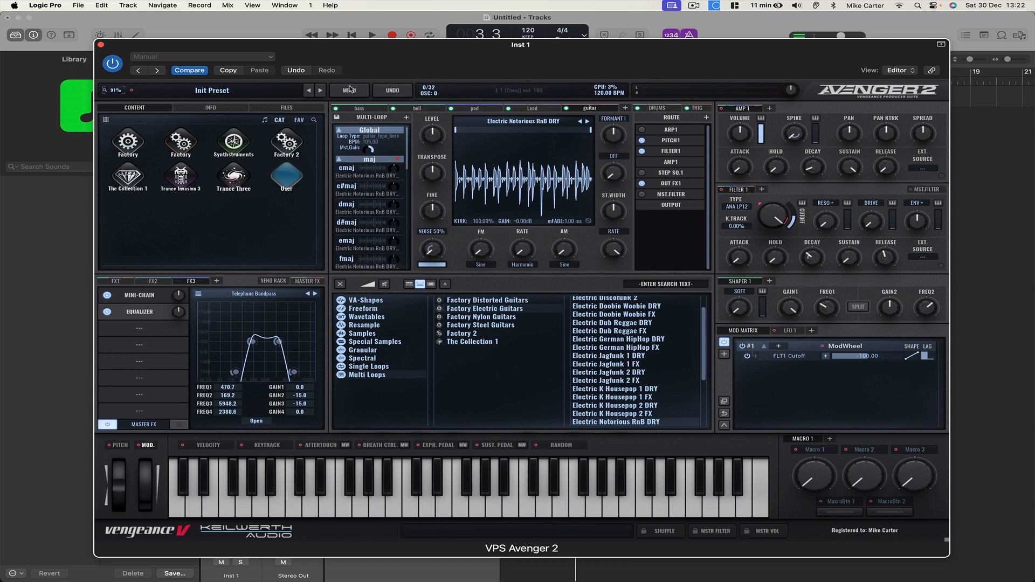
# - Save the patch via Save as... under the name 'Funky Pop' in the Sequences folder
pyautogui.click(348, 91)
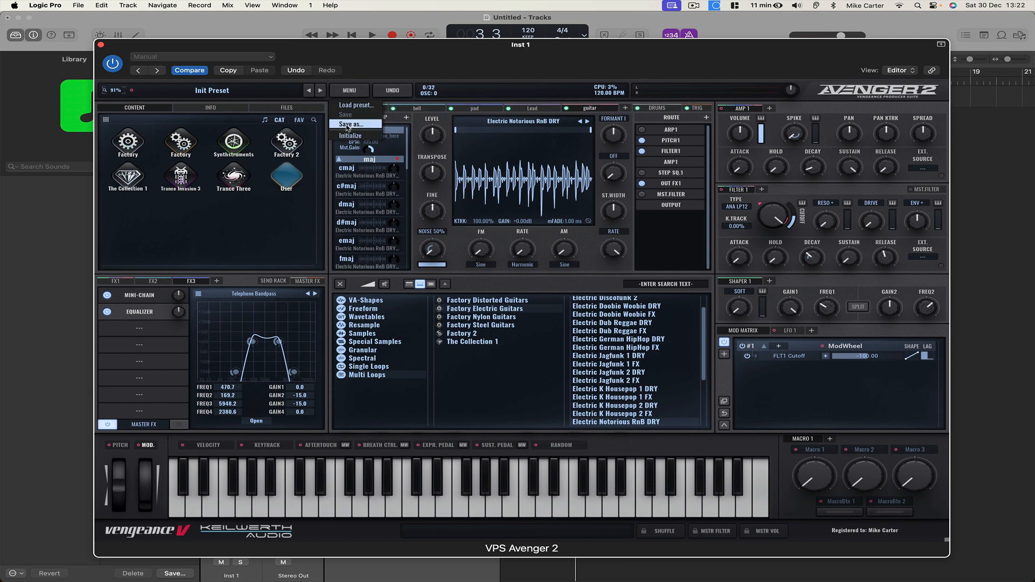
pyautogui.click(355, 123)
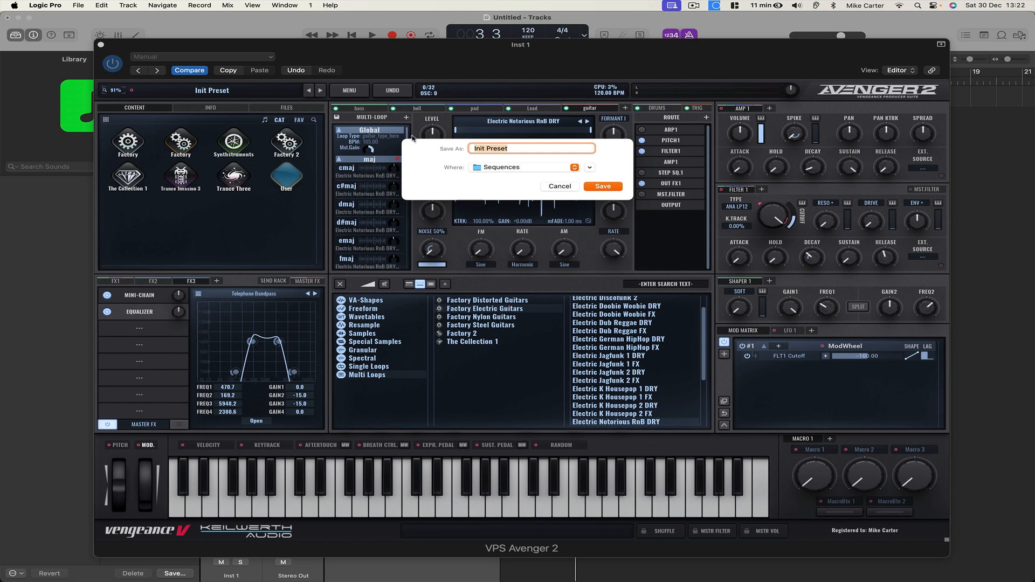
pyautogui.write('Funky Pop')
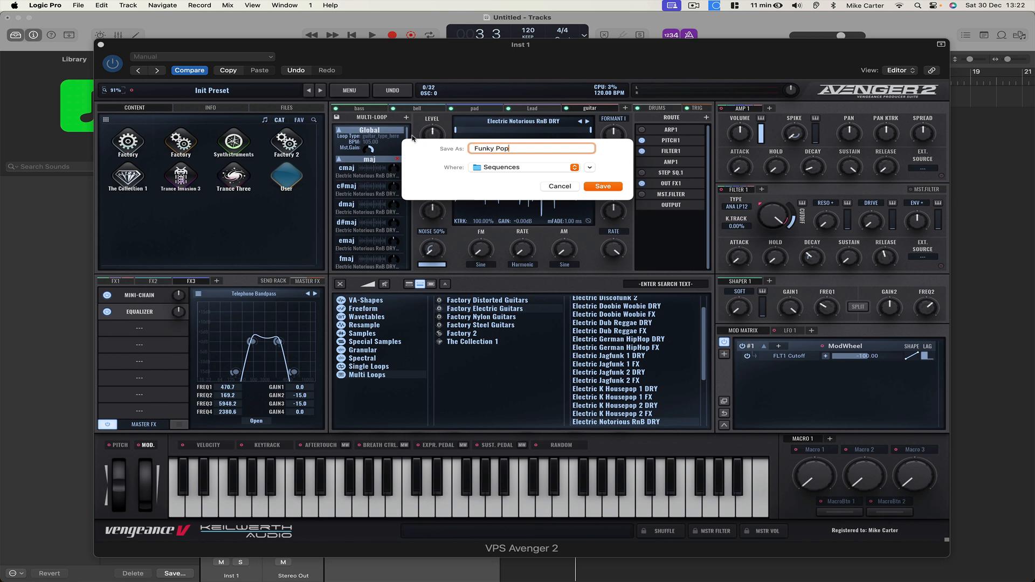
pyautogui.click(602, 186)
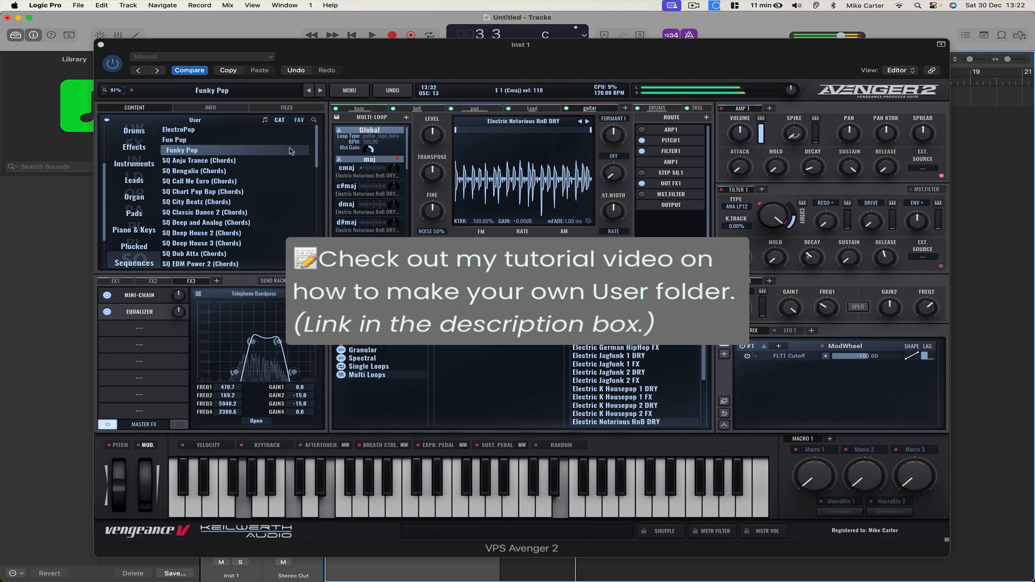
pyautogui.moveTo(403, 71)
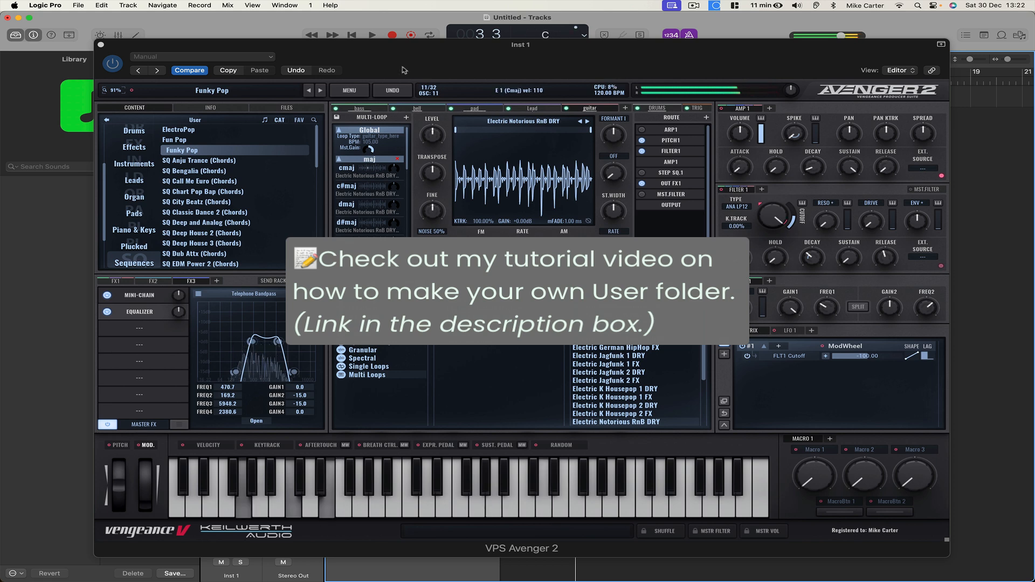